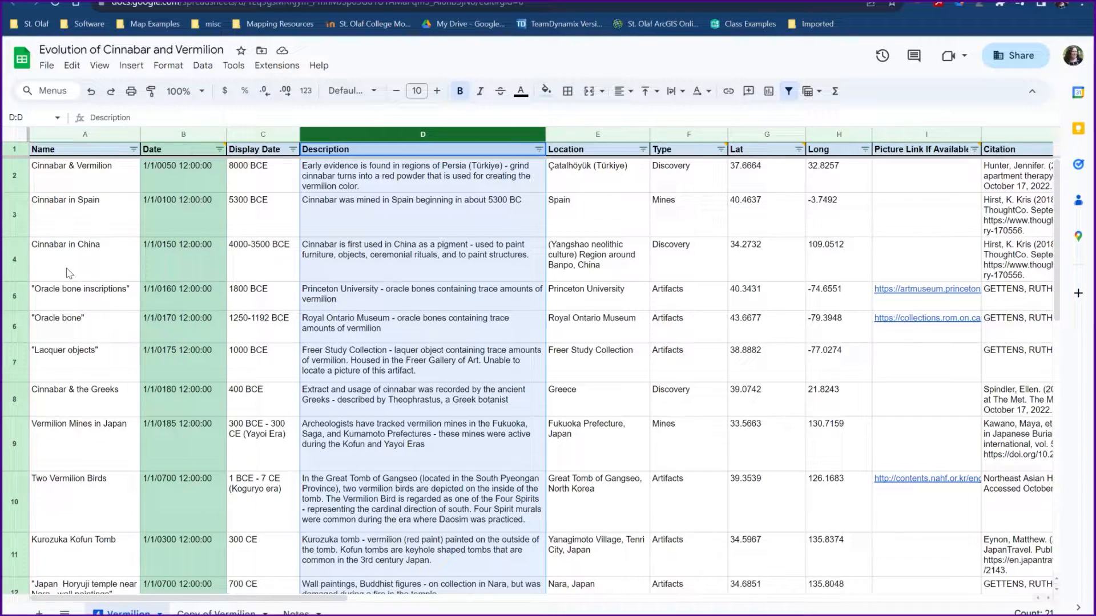
Review the sheet's records, pointing out Location, Description and Type entries for several rows.
click(596, 362)
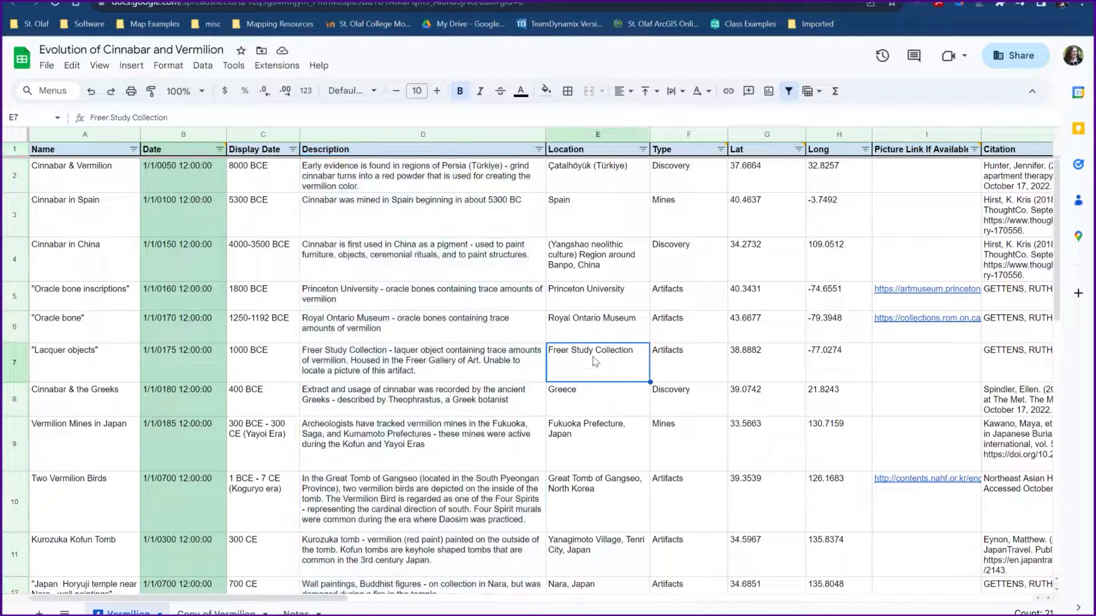
click(597, 255)
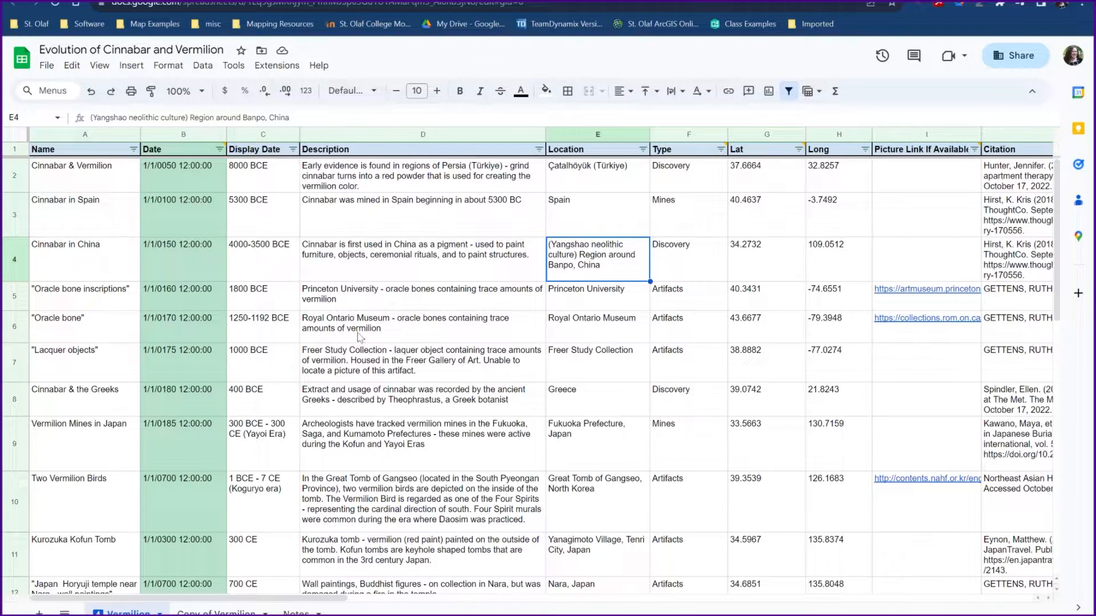
mouse_move(321, 331)
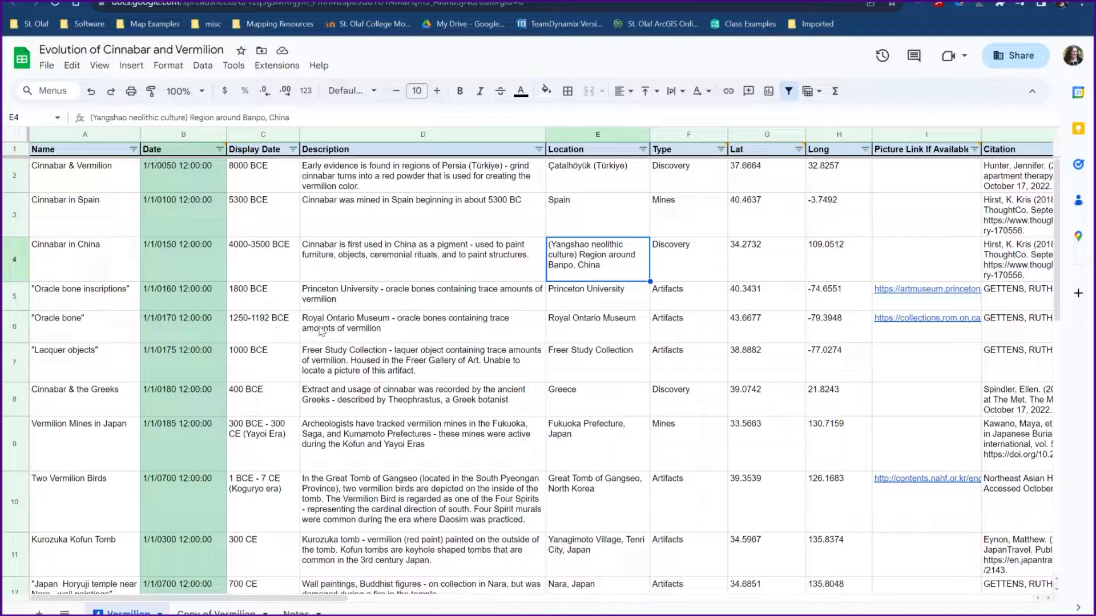
click(8, 259)
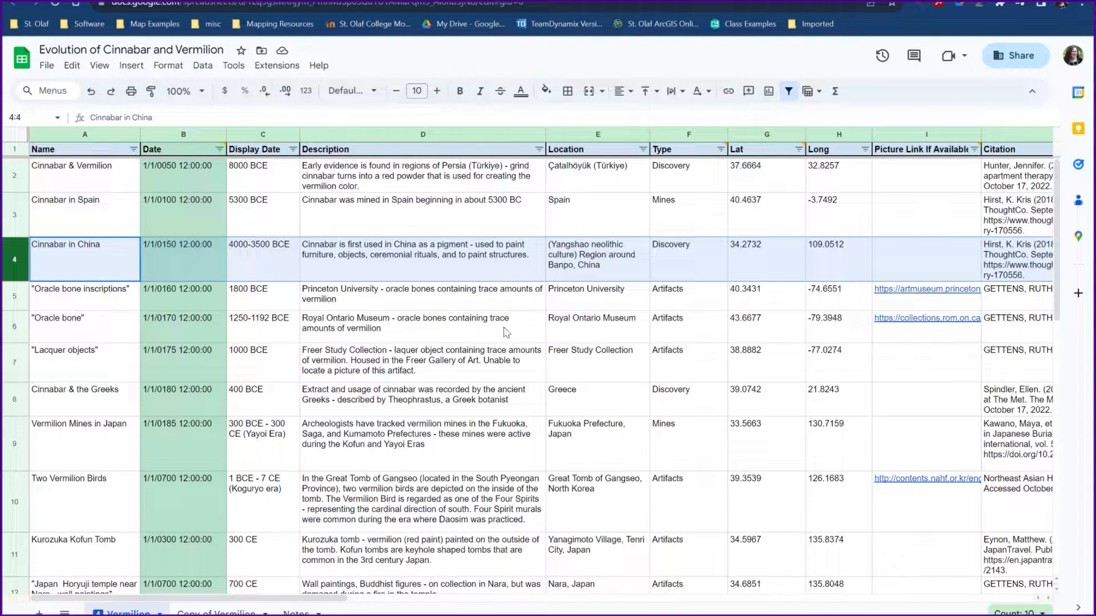
mouse_move(414, 339)
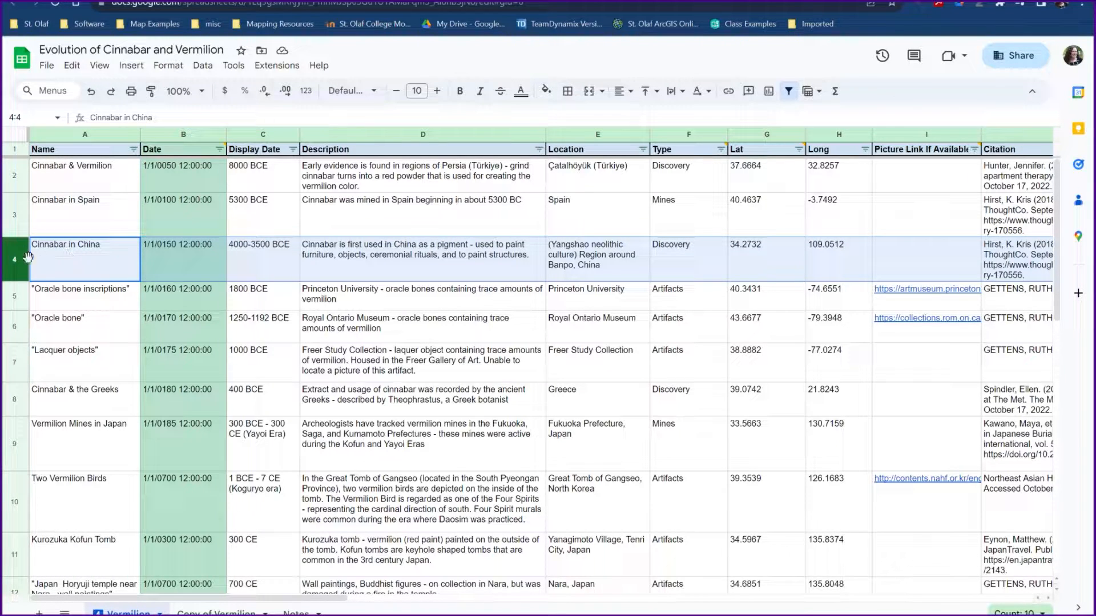
click(419, 361)
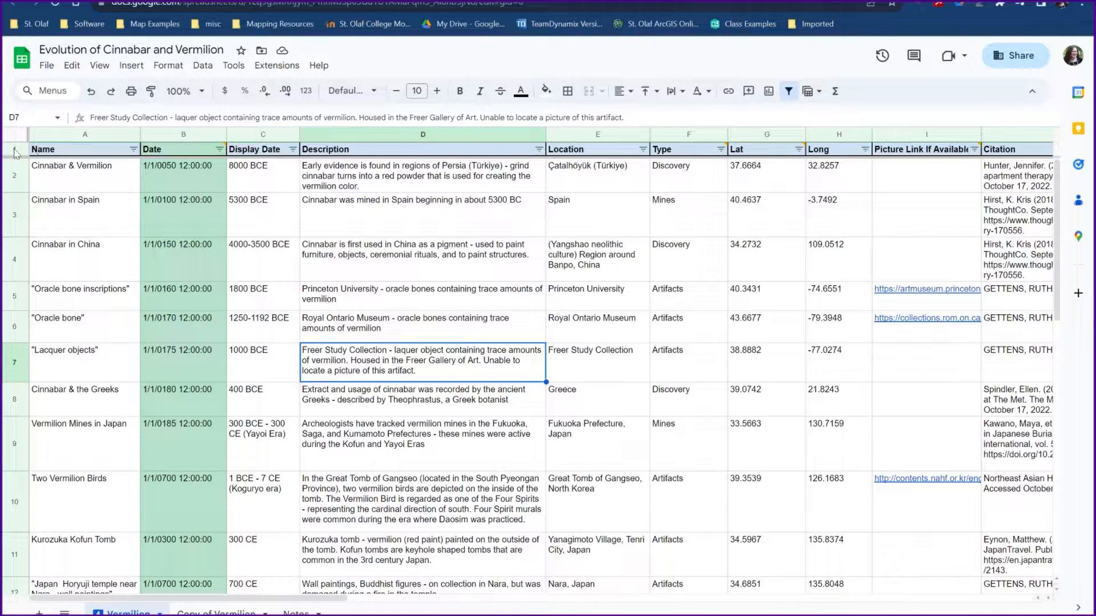
click(597, 134)
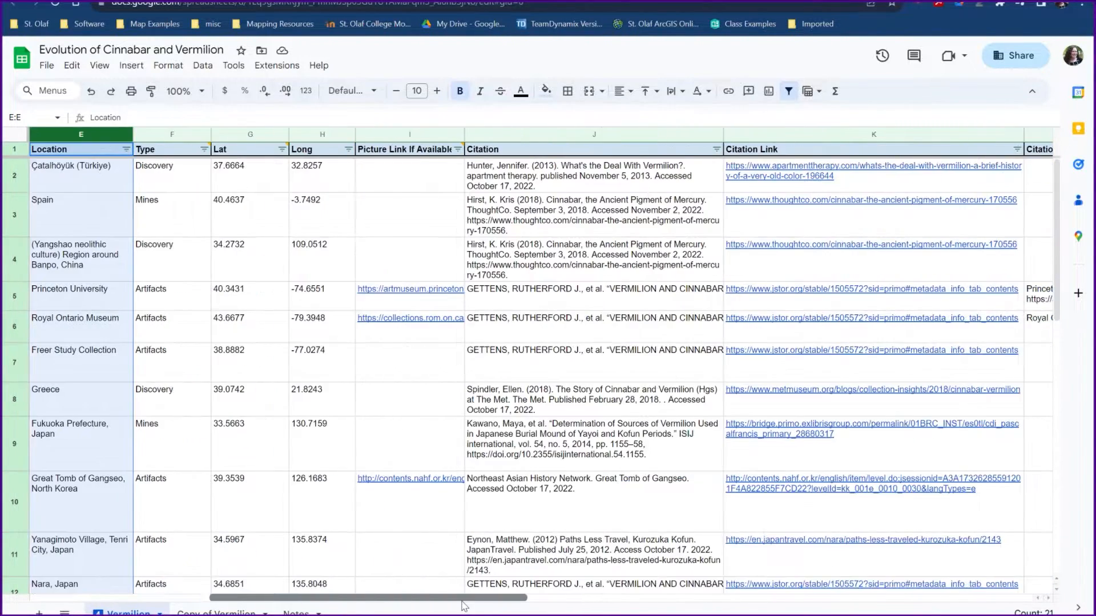
scroll(right, 3)
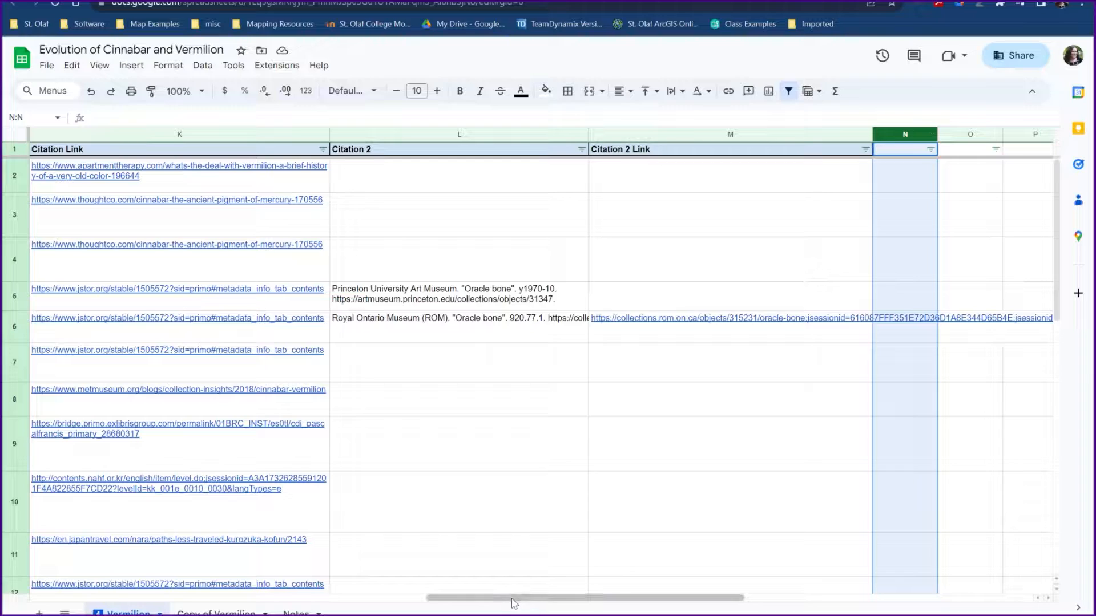
scroll(left, 3)
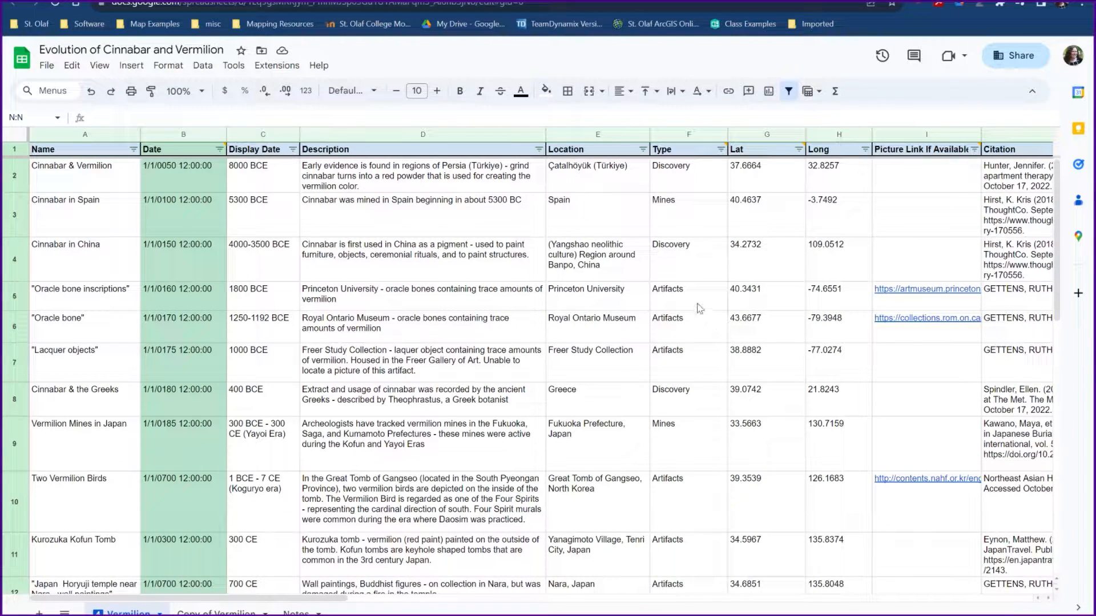
click(688, 295)
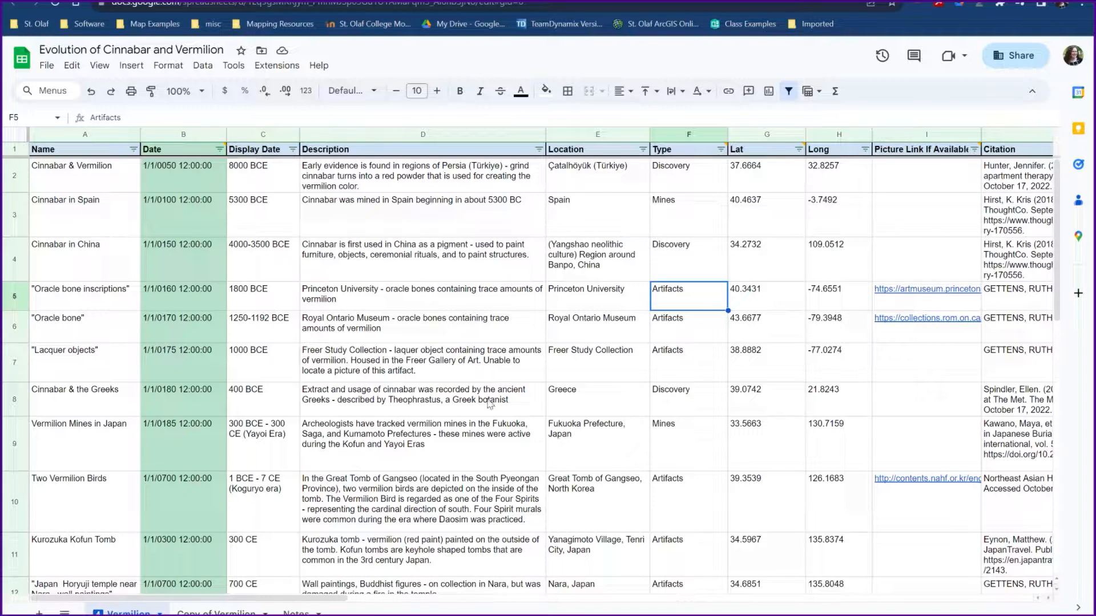
click(421, 294)
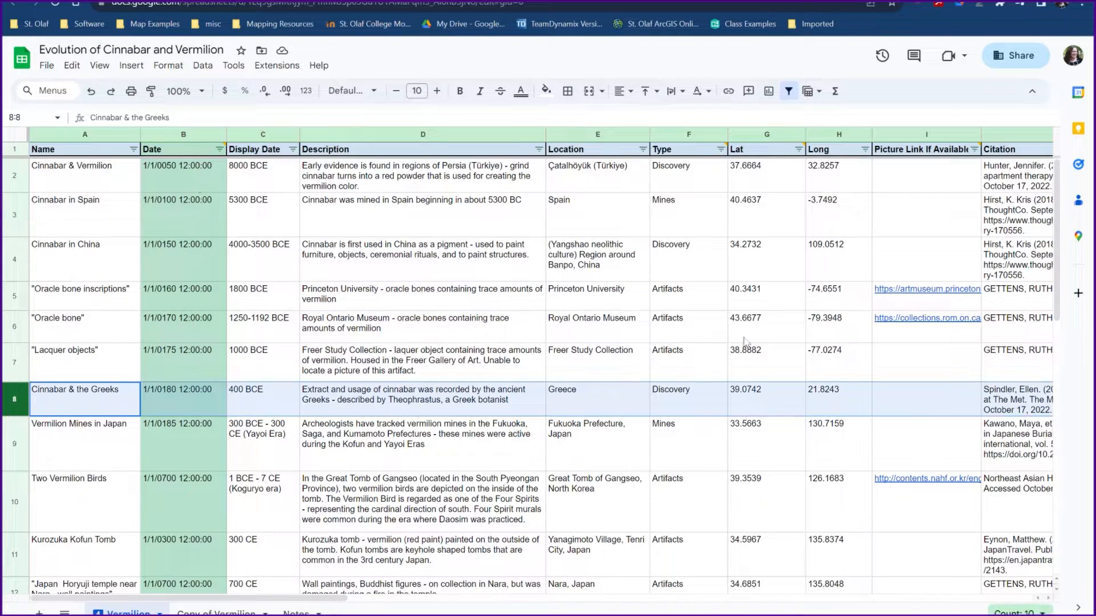
mouse_move(332, 281)
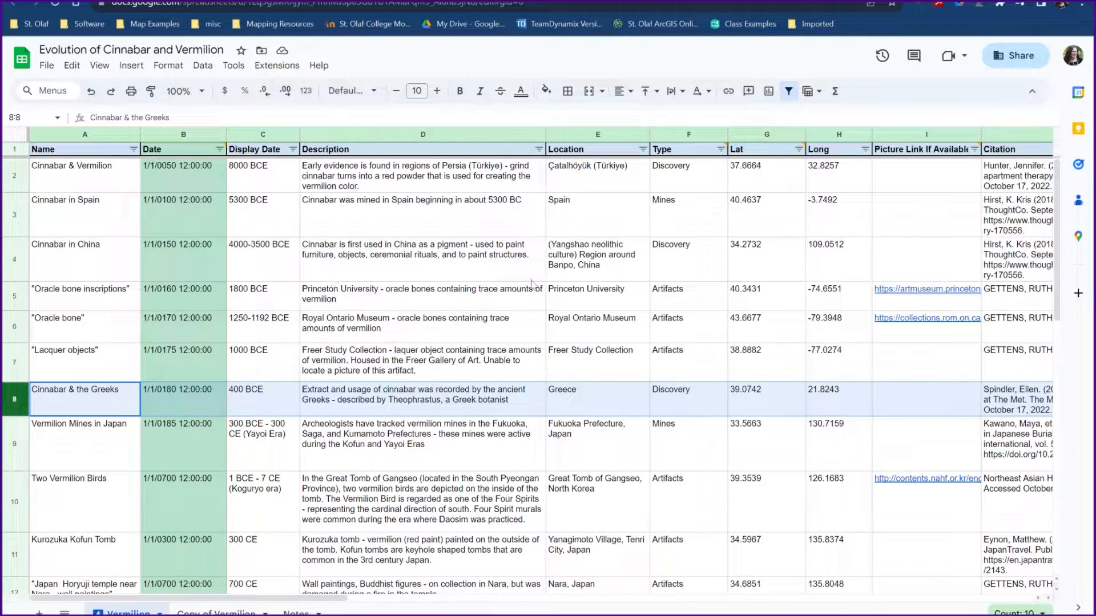
mouse_move(512, 280)
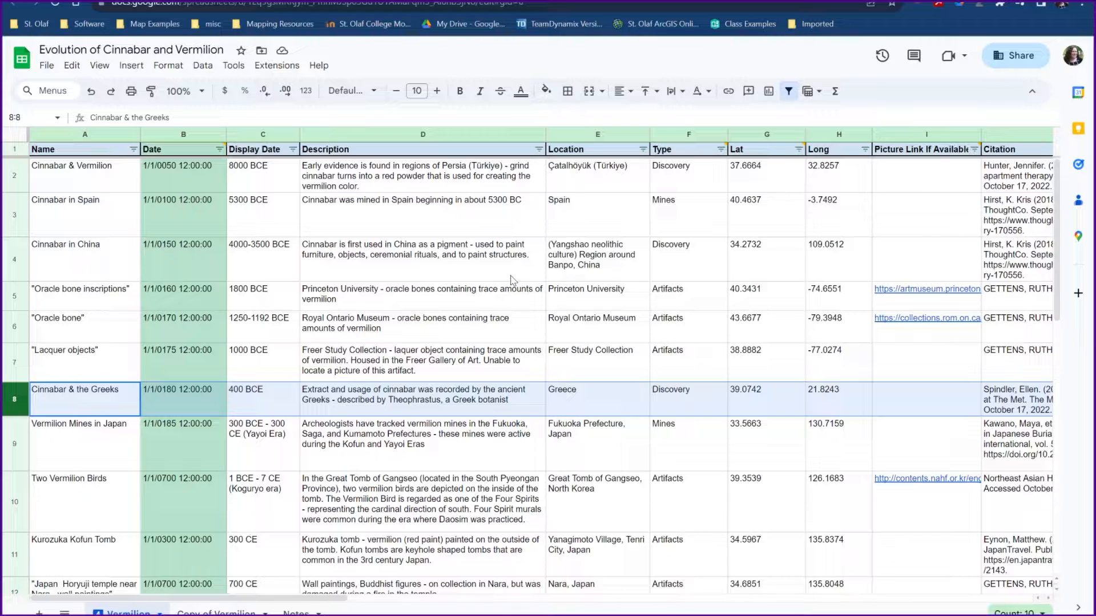
mouse_move(688, 340)
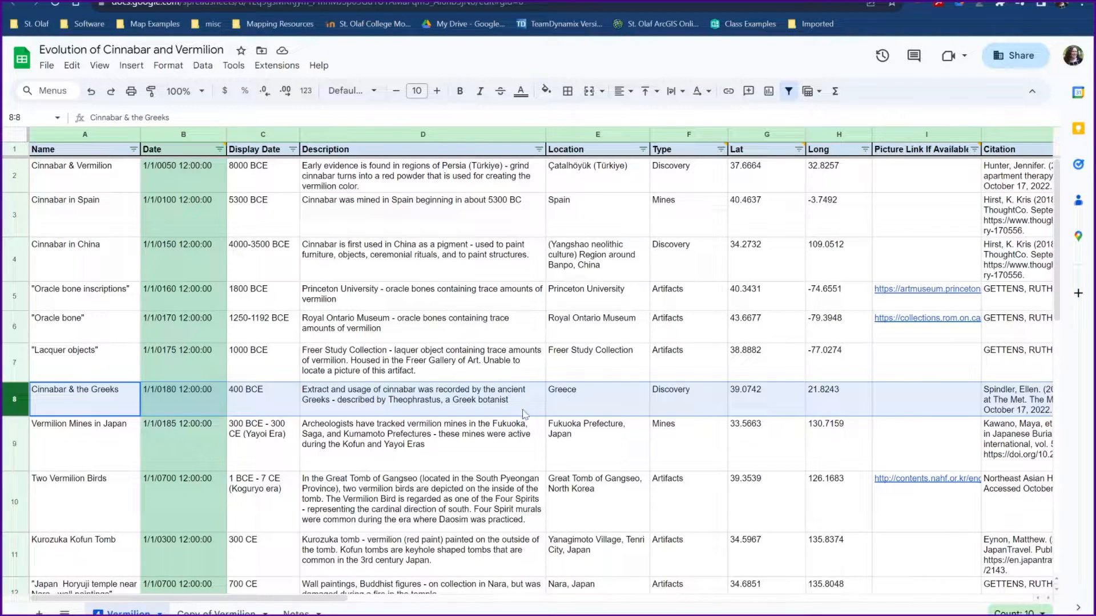
mouse_move(90, 273)
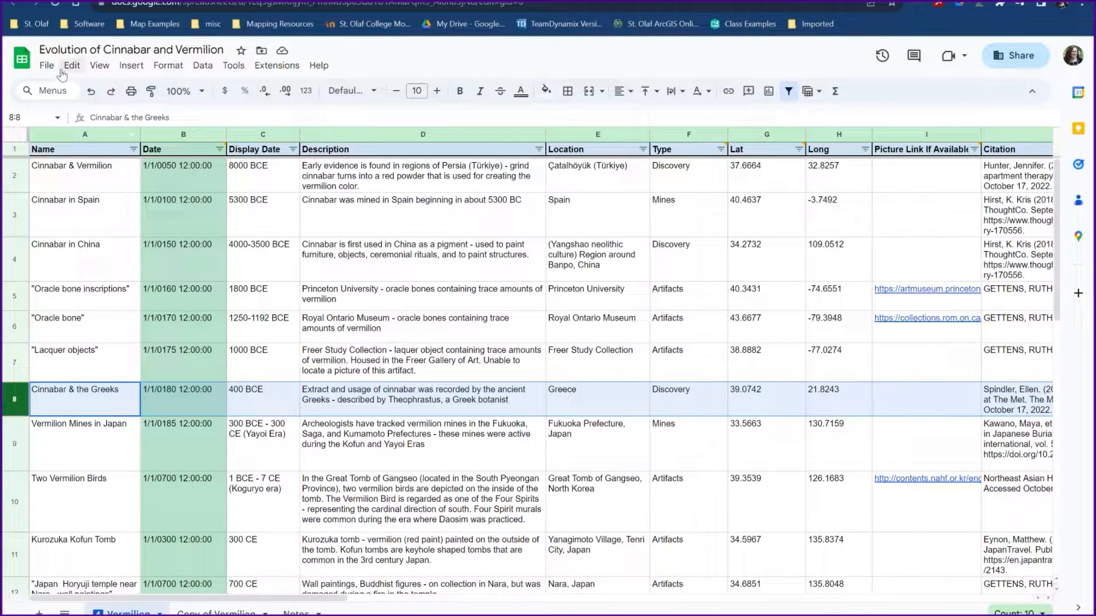
Publish the entire sheet to the web as CSV and copy the published link.
click(47, 65)
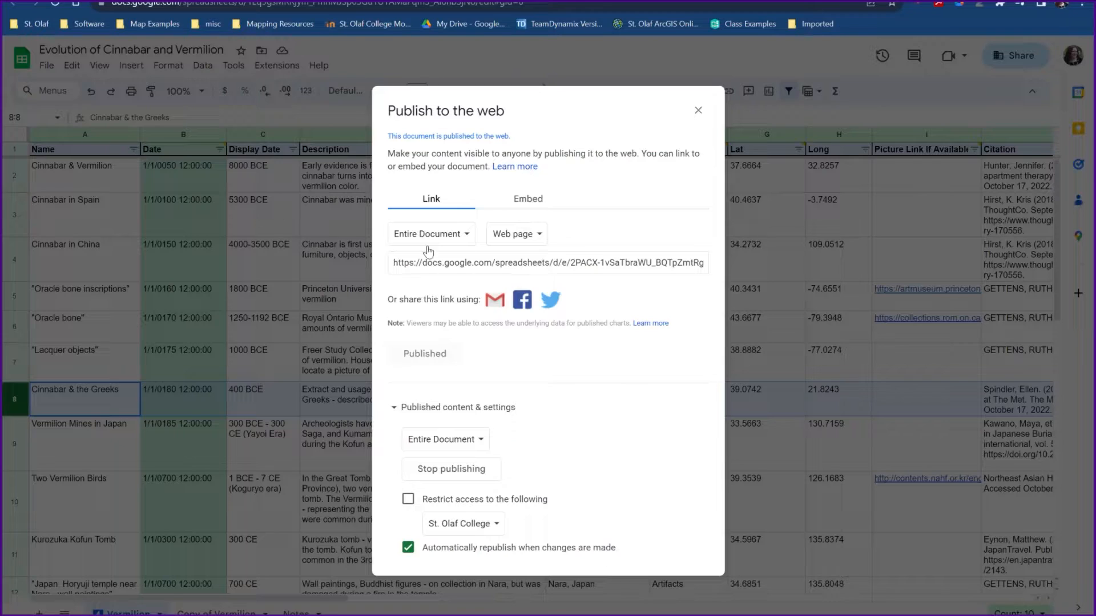
mouse_move(574, 122)
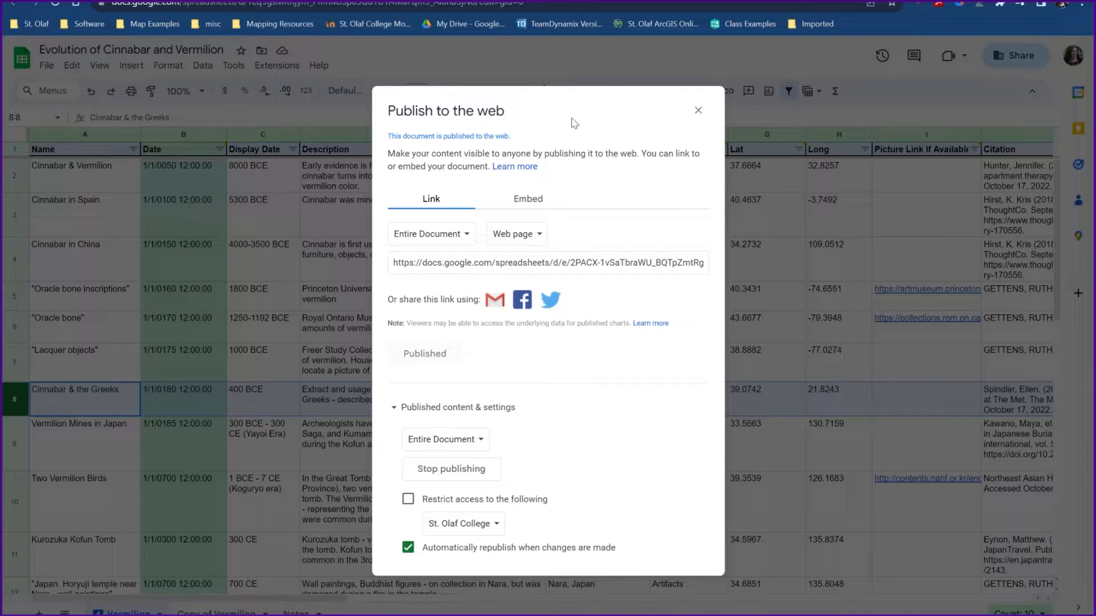
click(517, 234)
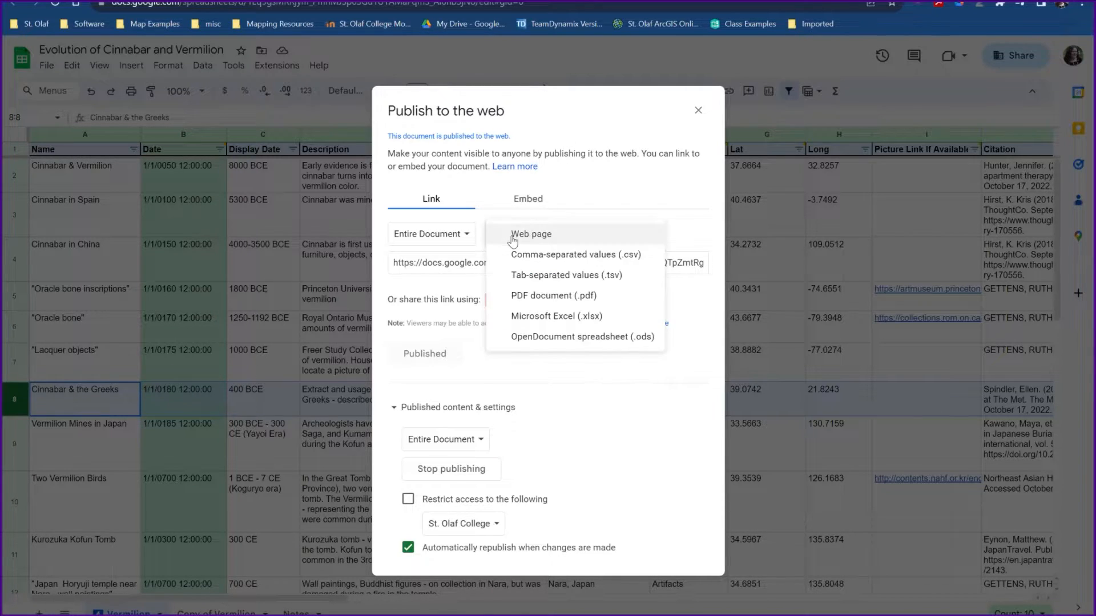
mouse_move(578, 262)
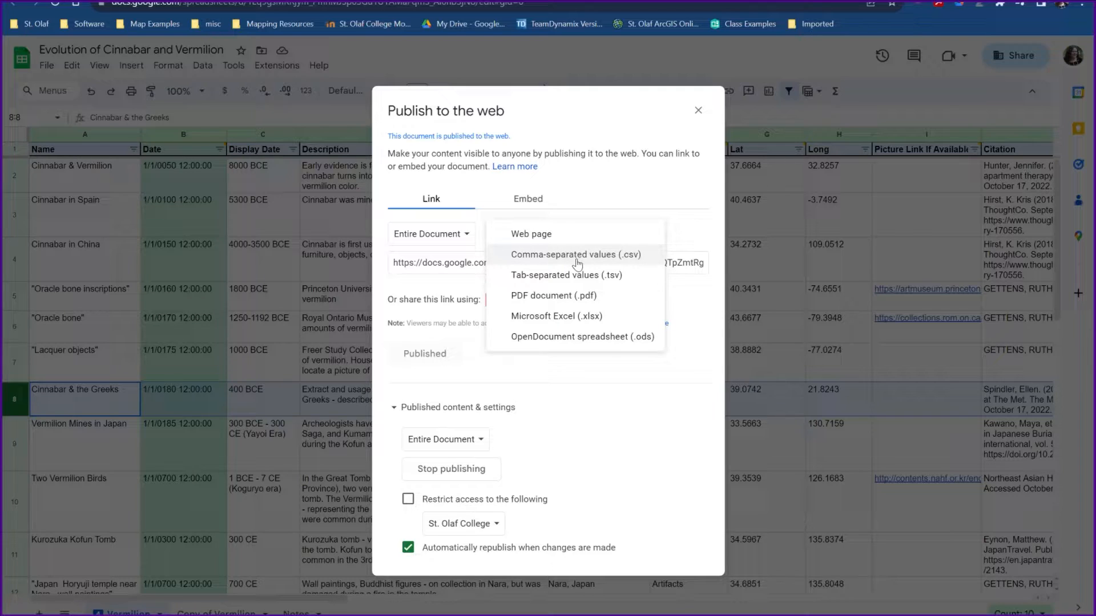
click(576, 255)
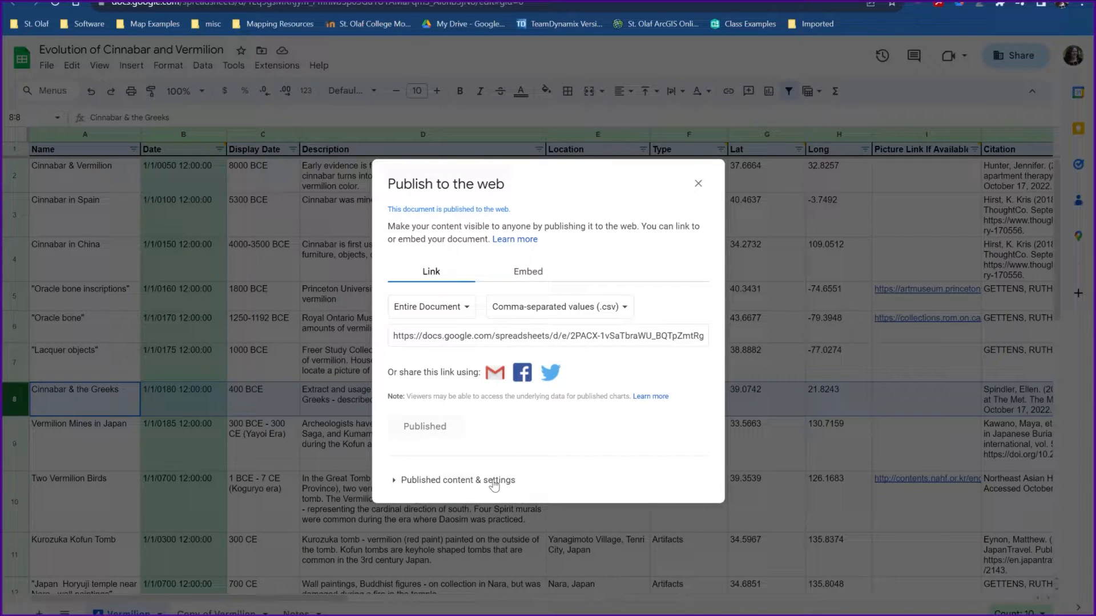
click(456, 480)
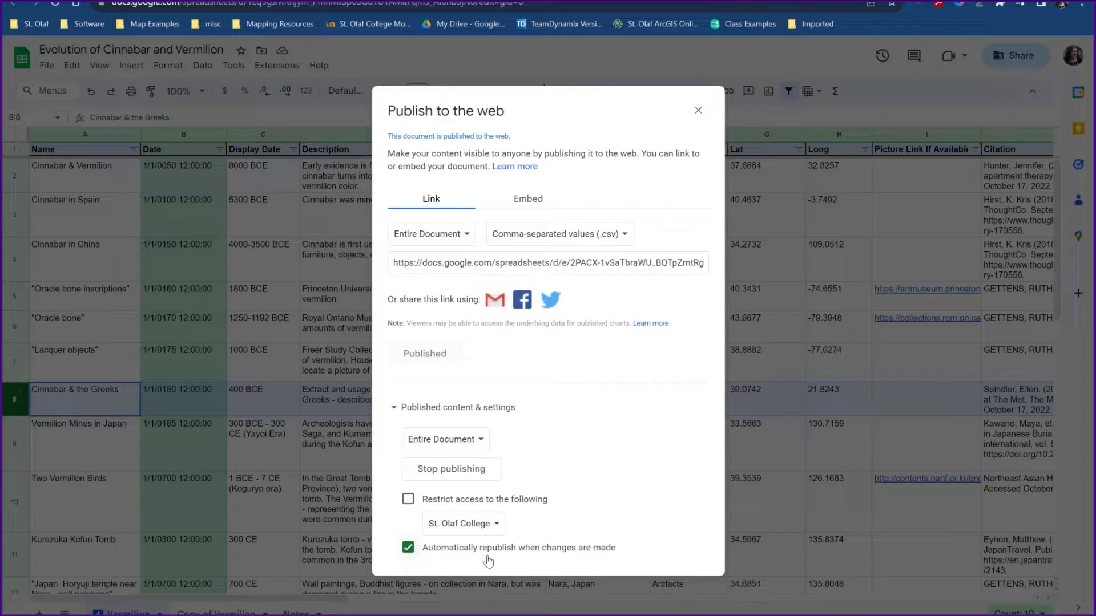
mouse_move(546, 566)
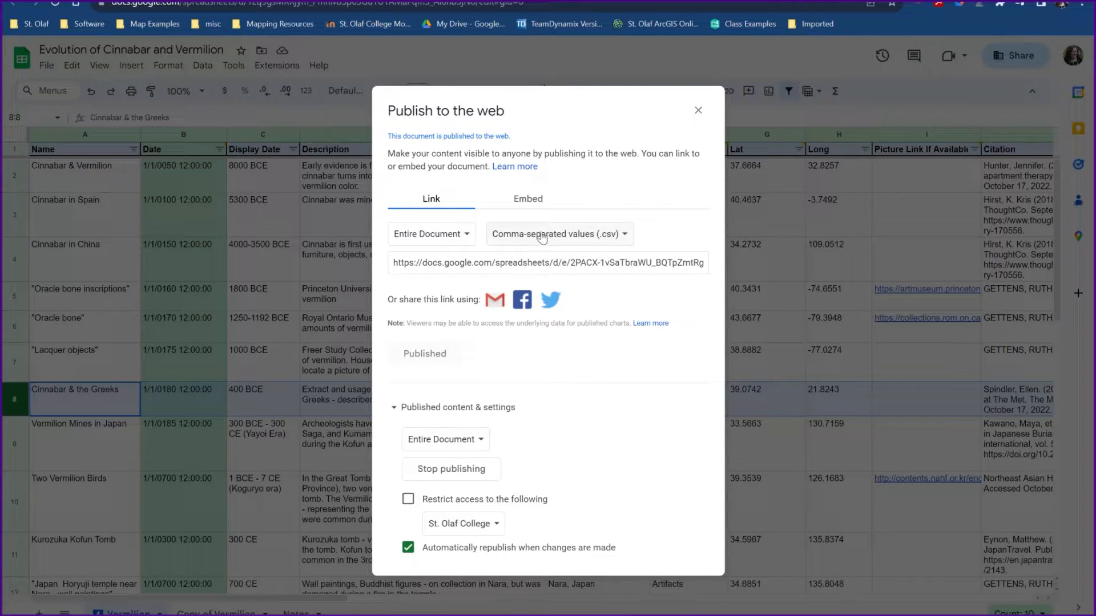
mouse_move(552, 234)
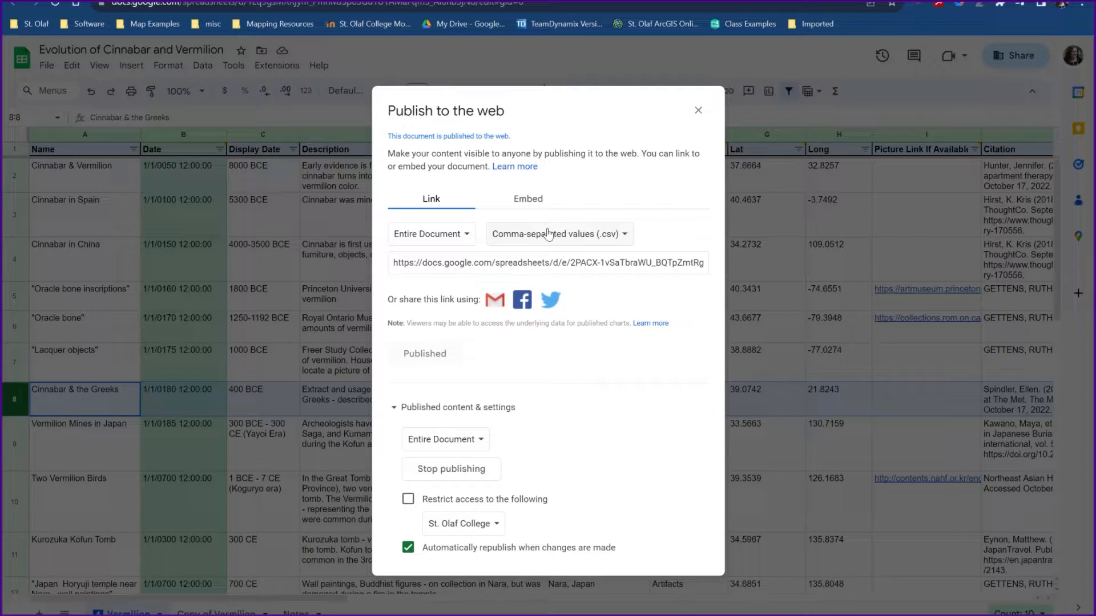
mouse_move(327, 225)
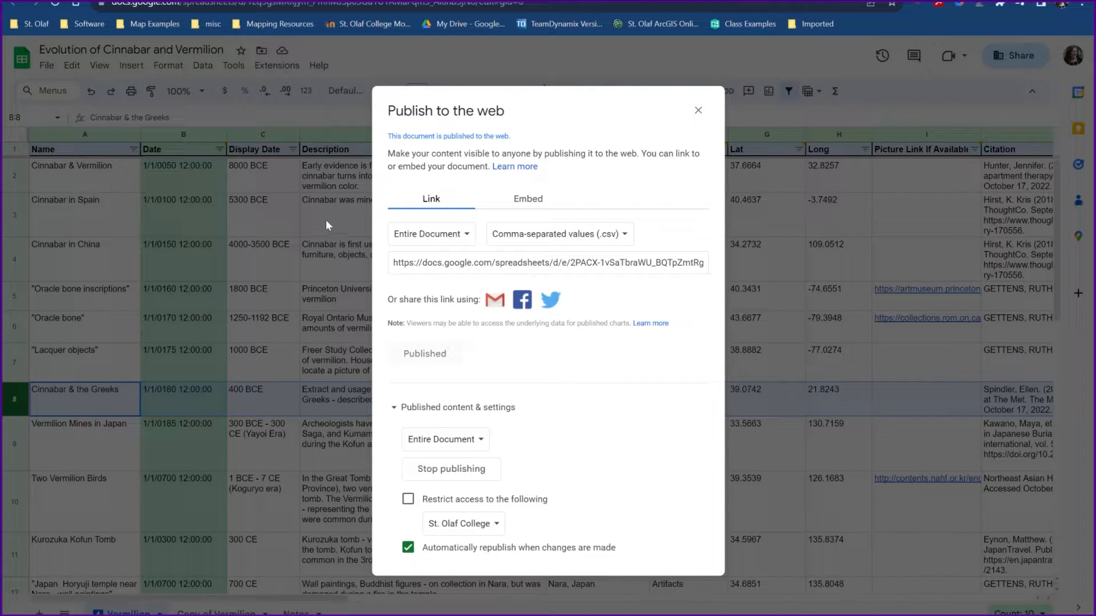
click(549, 263)
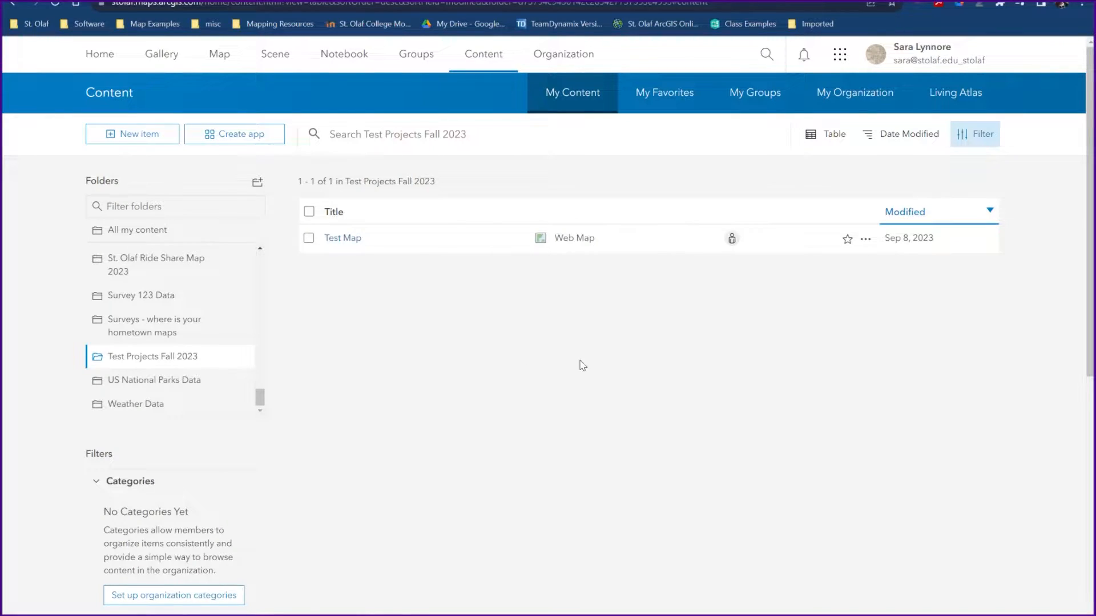
mouse_move(588, 402)
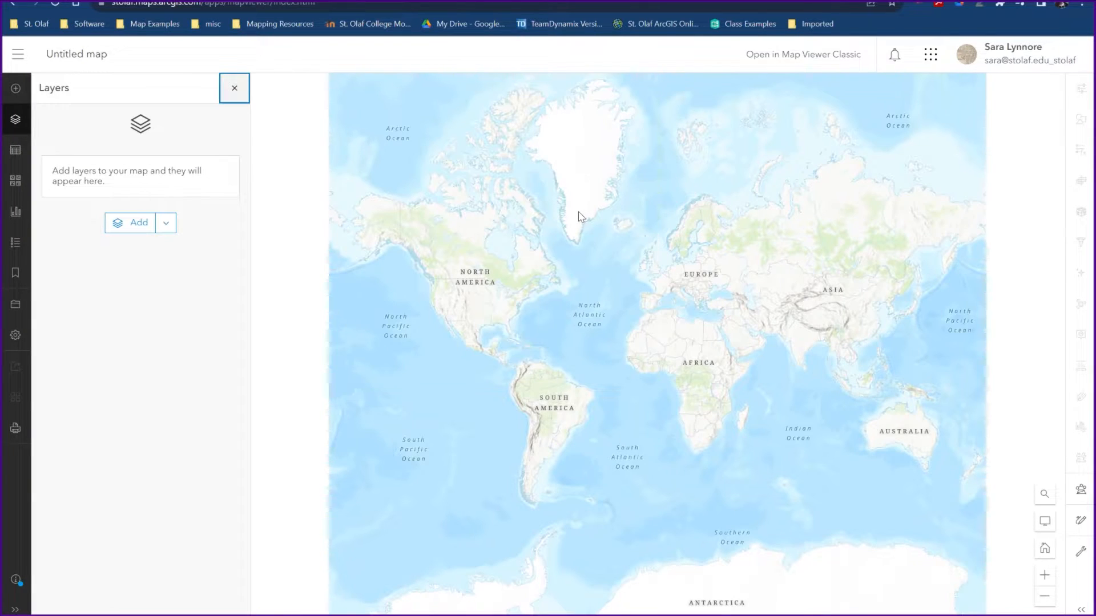
In the new map's Layers panel, choose Add layer from URL.
click(165, 223)
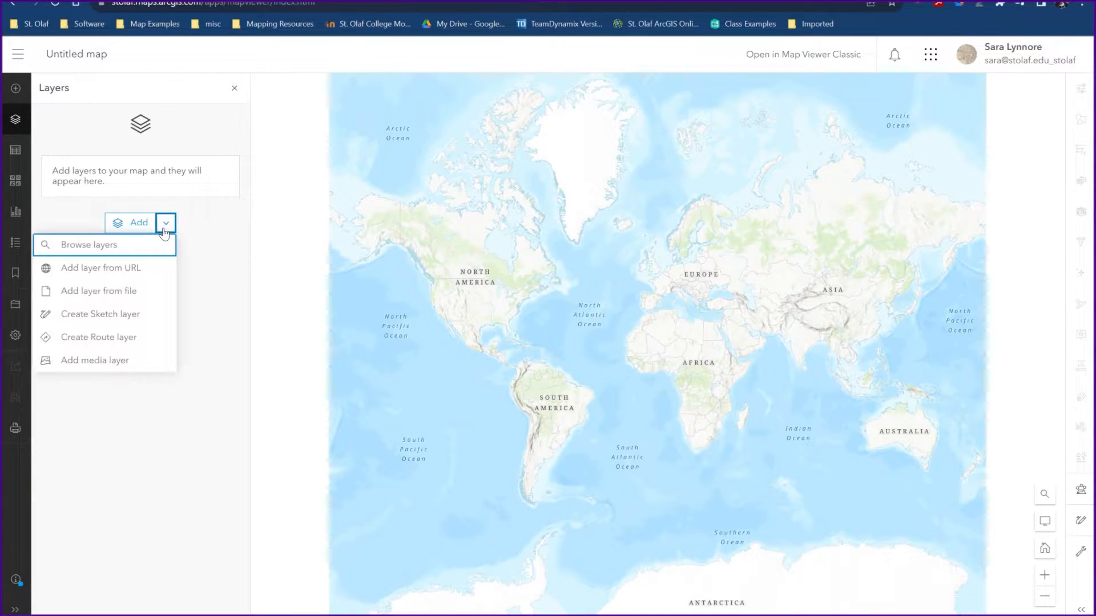
mouse_move(130, 272)
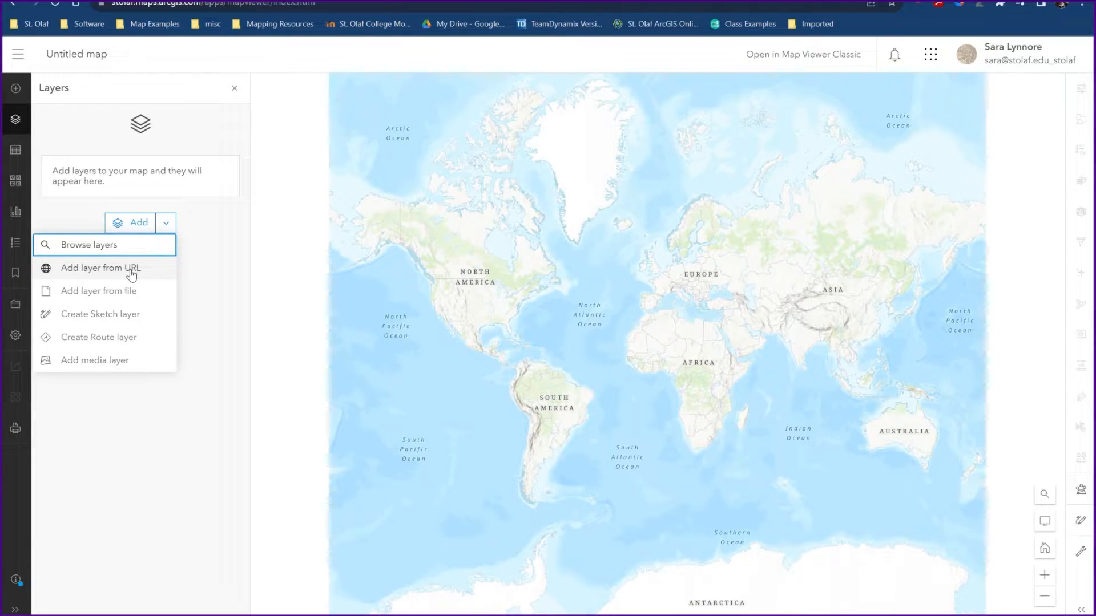
click(101, 267)
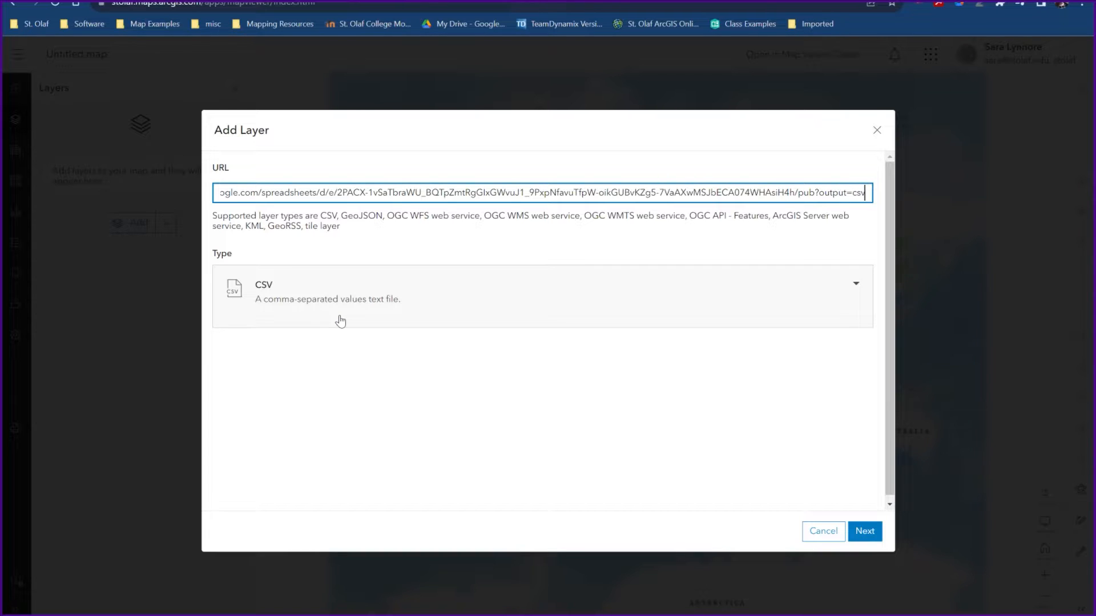
mouse_move(691, 240)
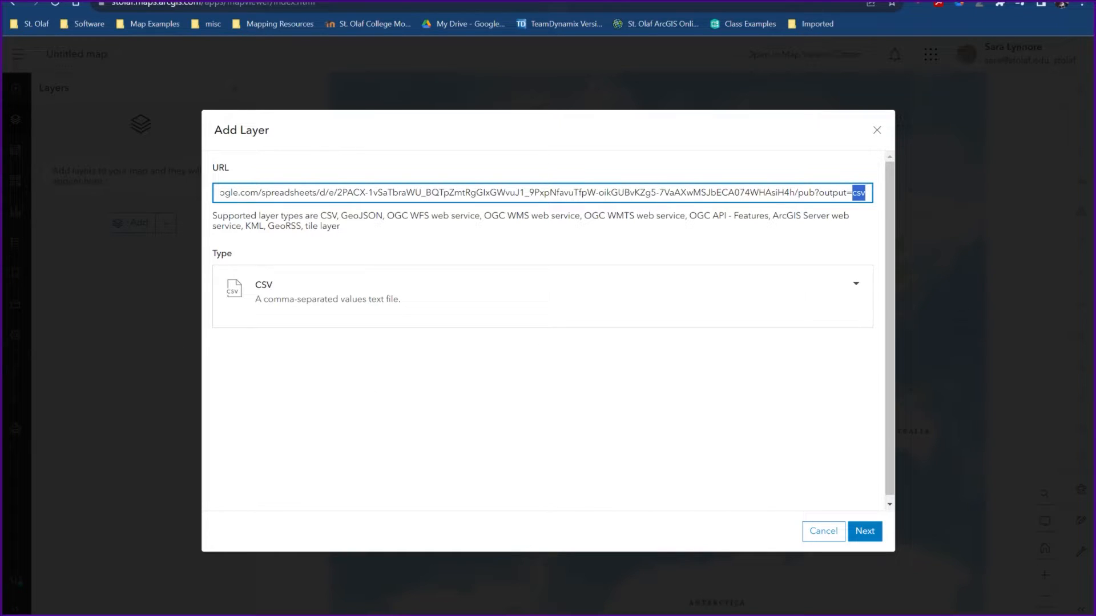
mouse_move(512, 308)
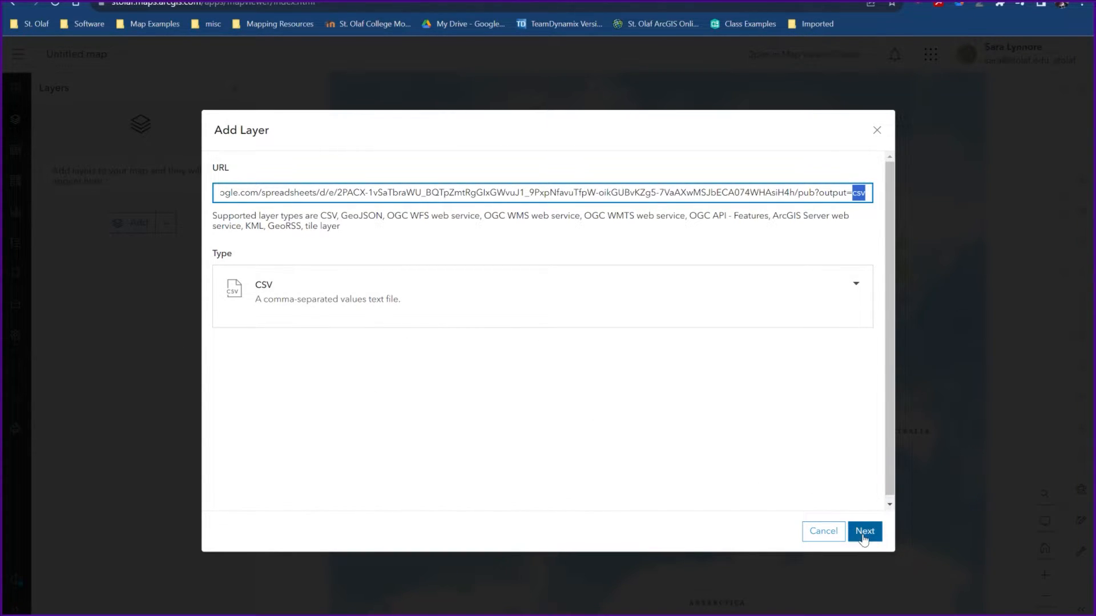
Submit the pasted Google Sheets CSV link as the layer URL with type CSV.
click(865, 531)
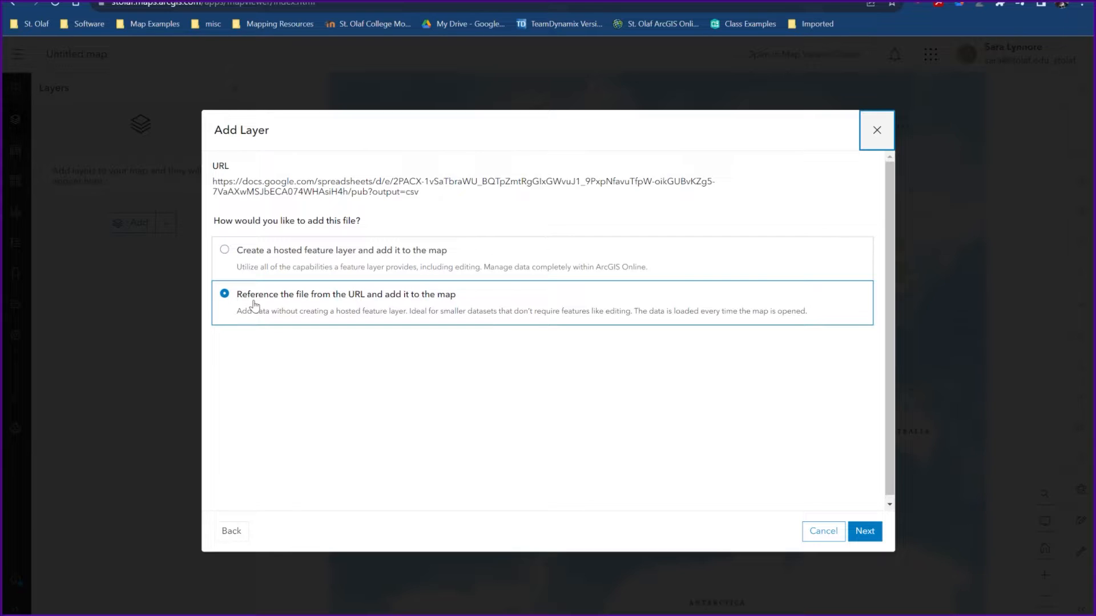
mouse_move(298, 306)
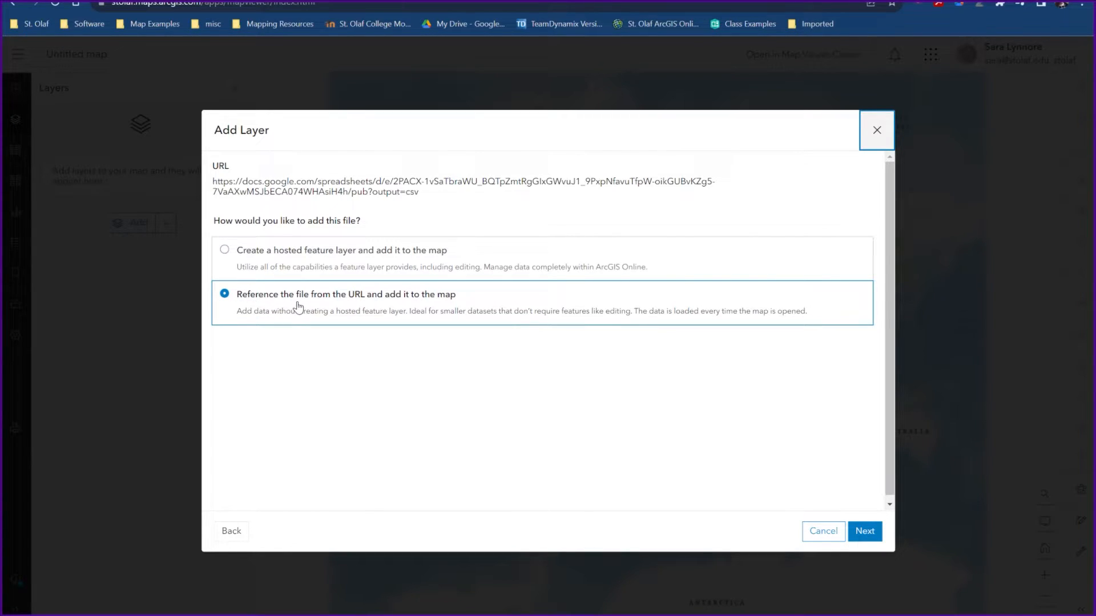
mouse_move(256, 313)
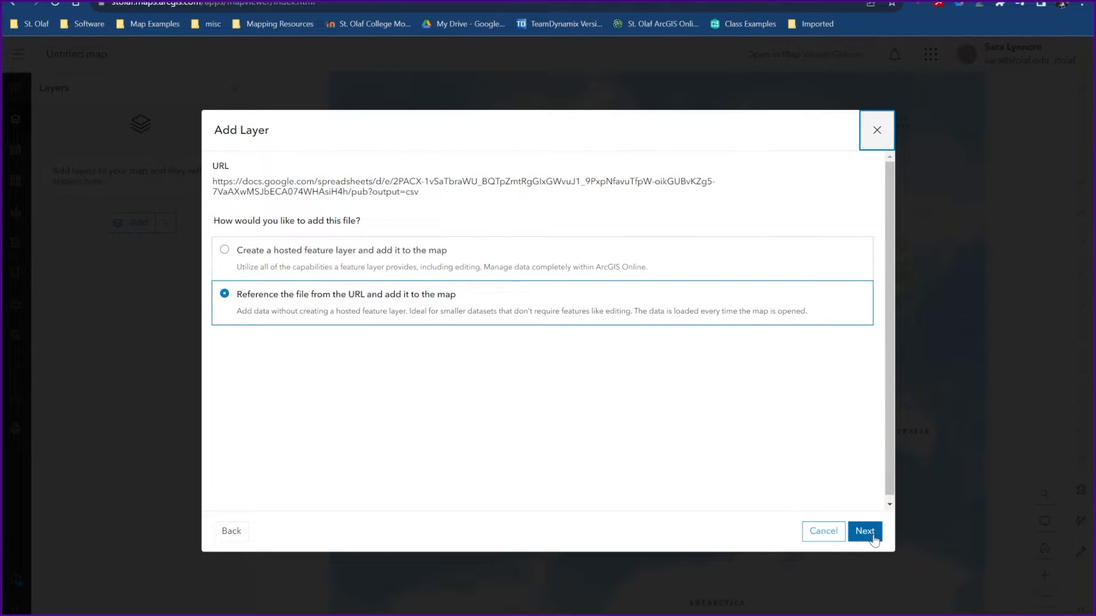
Choose 'Reference the file from the URL' and accept the default CSV field list.
click(864, 531)
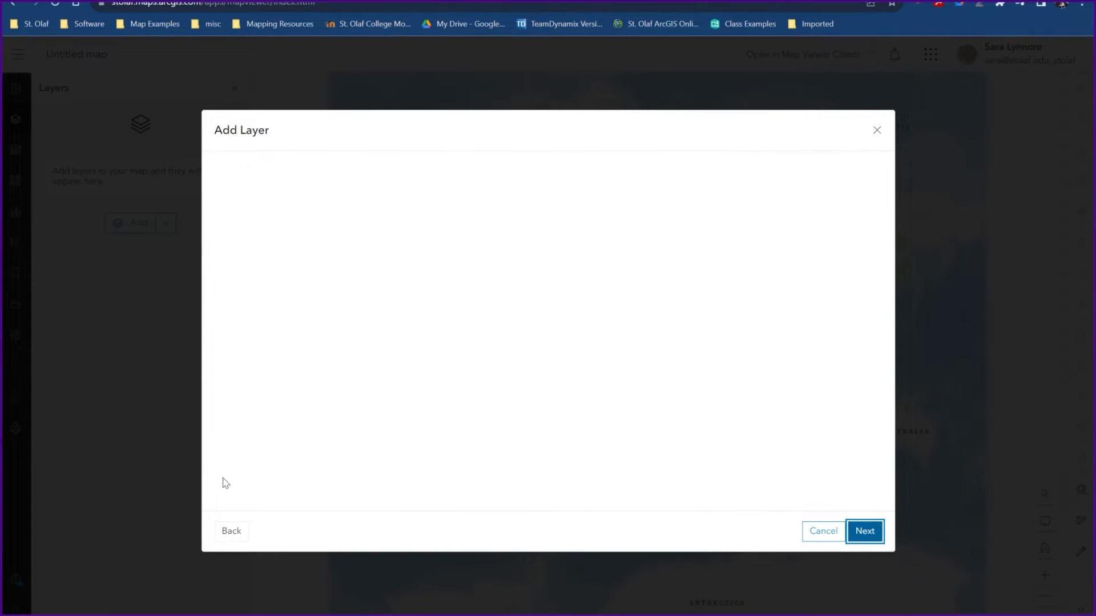
click(864, 532)
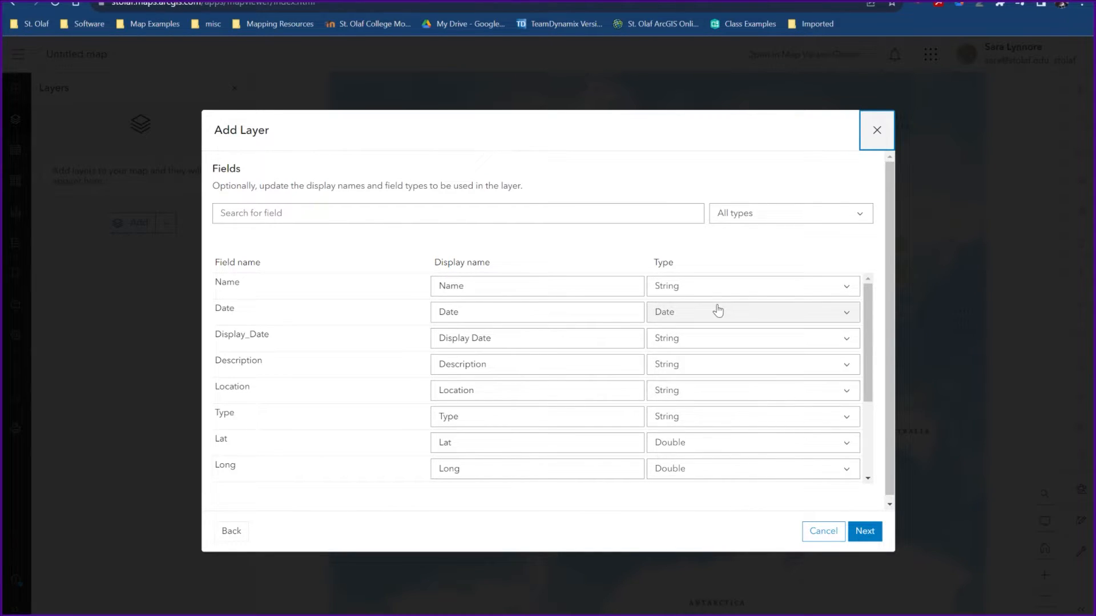
scroll(down, 3)
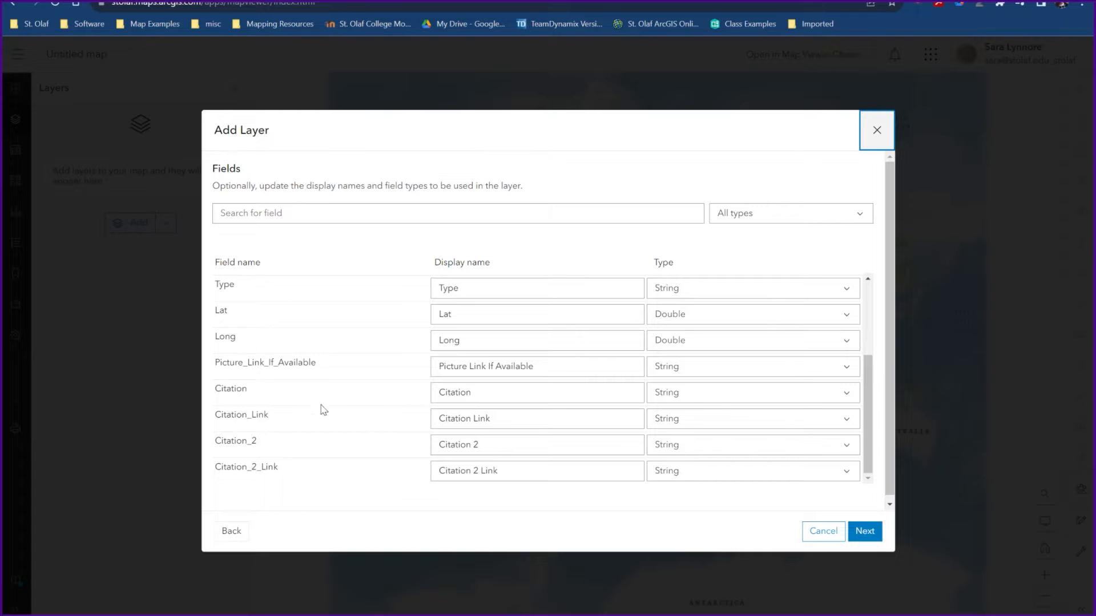
mouse_move(278, 411)
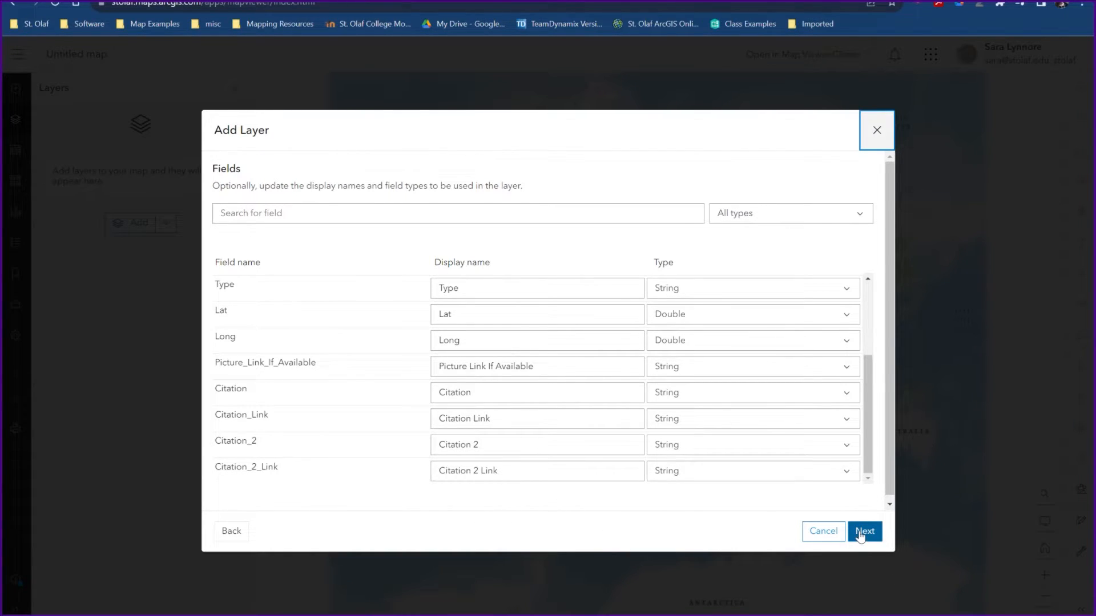
click(864, 531)
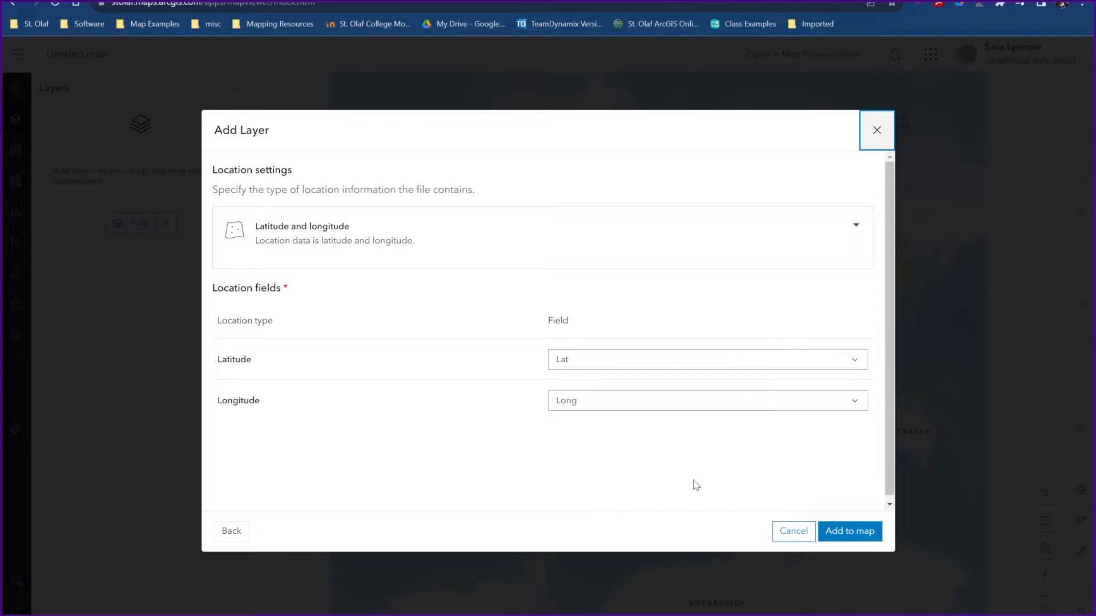
Add the Pub layer to the map, placing points from the Lat and Long fields.
click(849, 532)
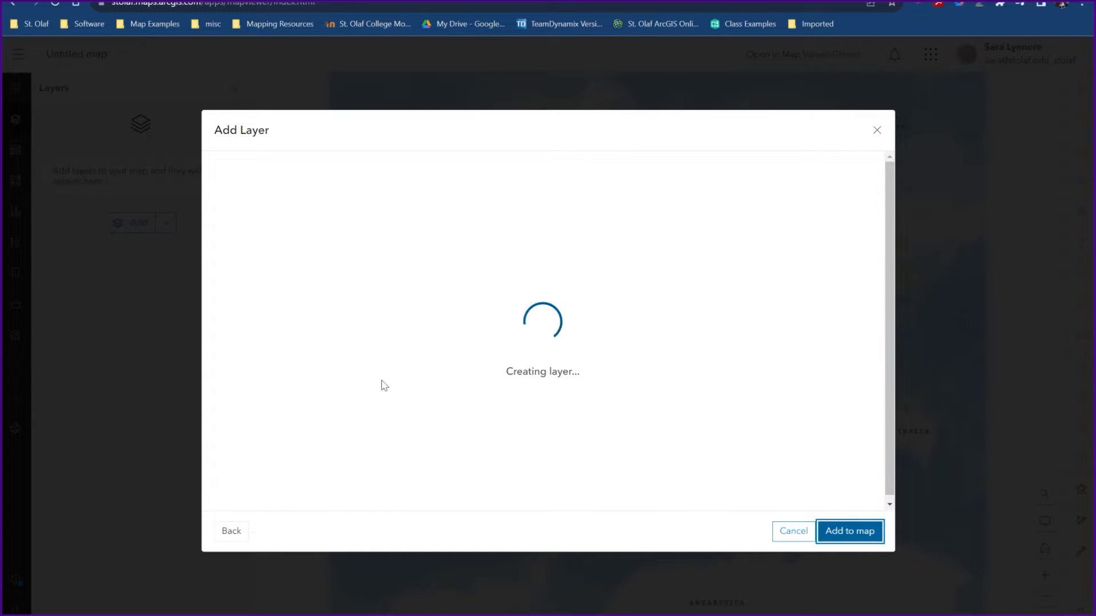
click(849, 531)
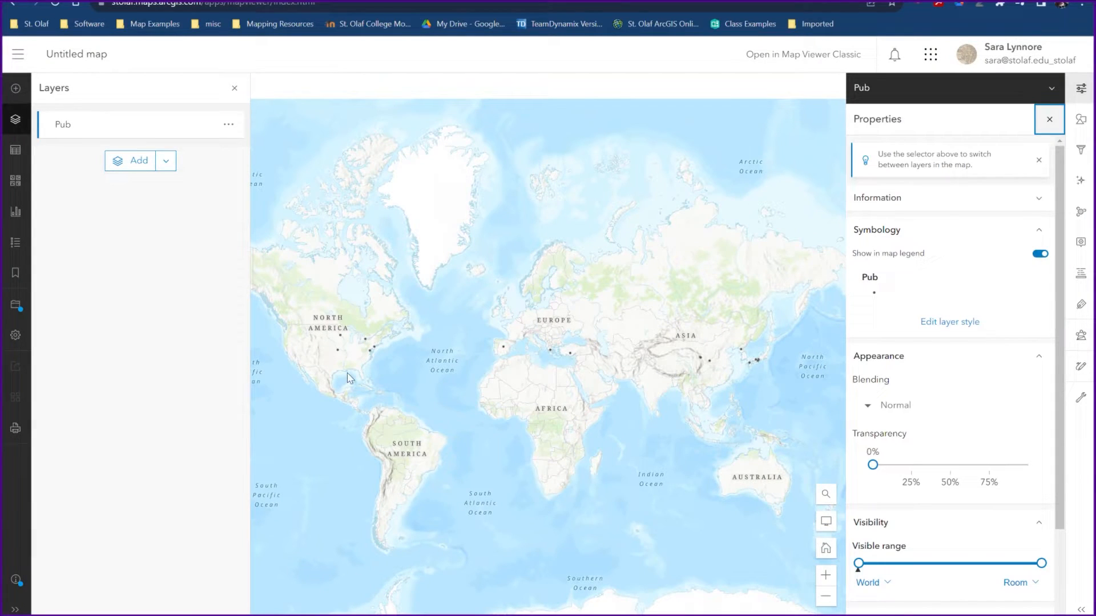
mouse_move(752, 362)
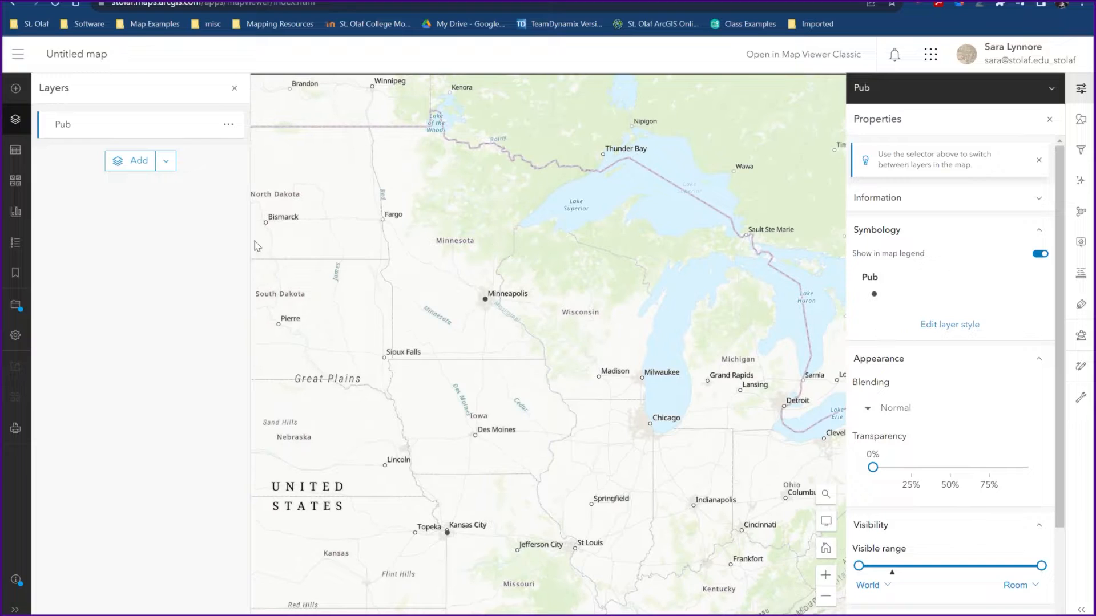
Save the map as a new item titled 'Test Time Map'.
click(15, 305)
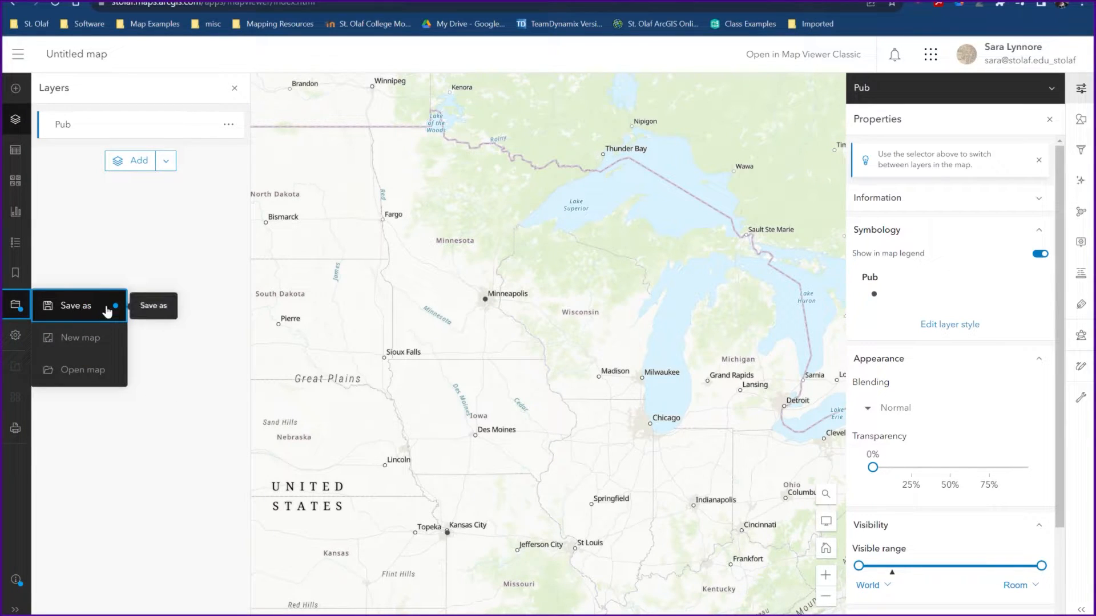
click(76, 306)
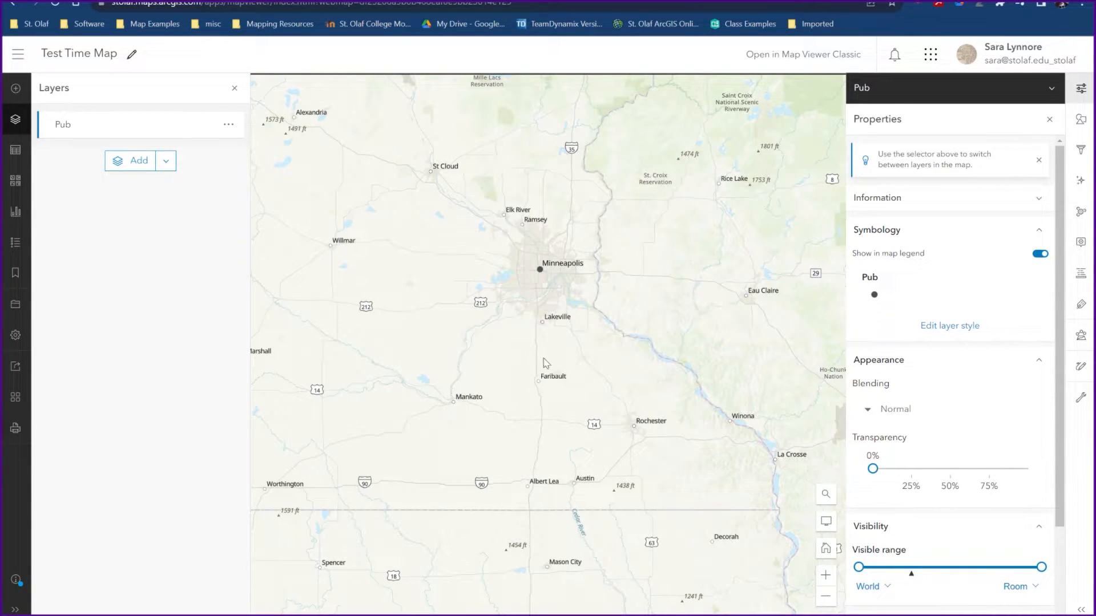
mouse_move(545, 380)
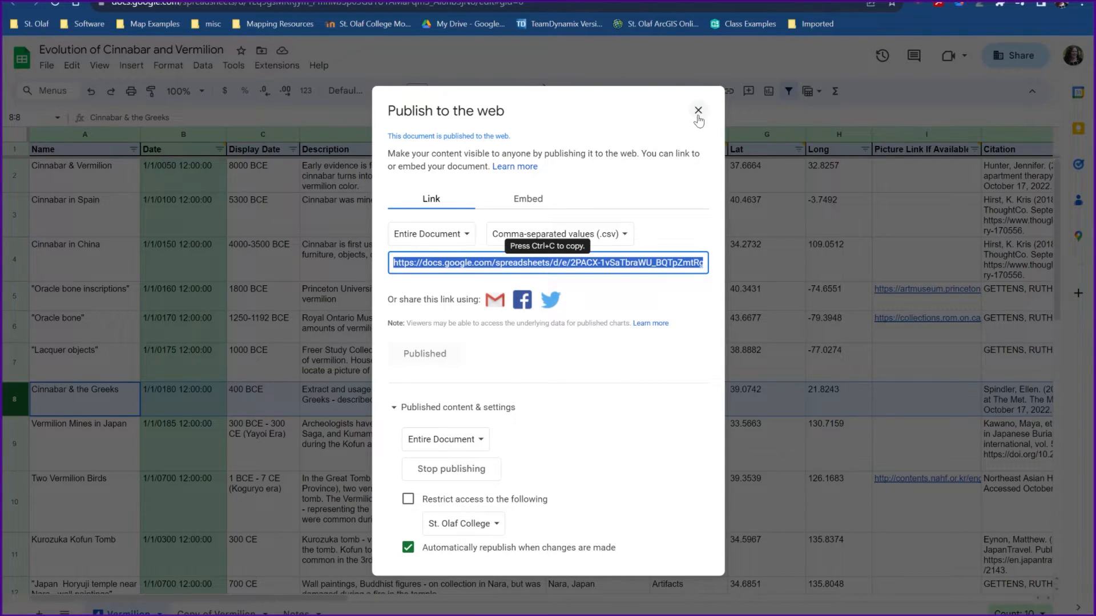
Close publish settings and fill row 22: Northfield Minnesota, 2023, 44.4583, -93.1616.
click(698, 110)
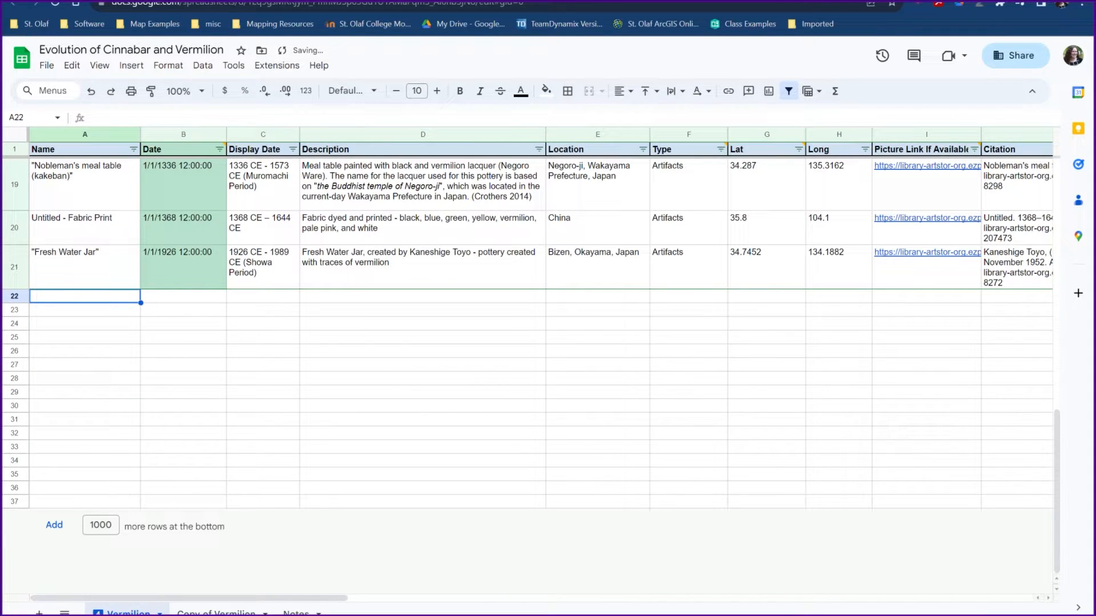
text(Northfield Minnesota)
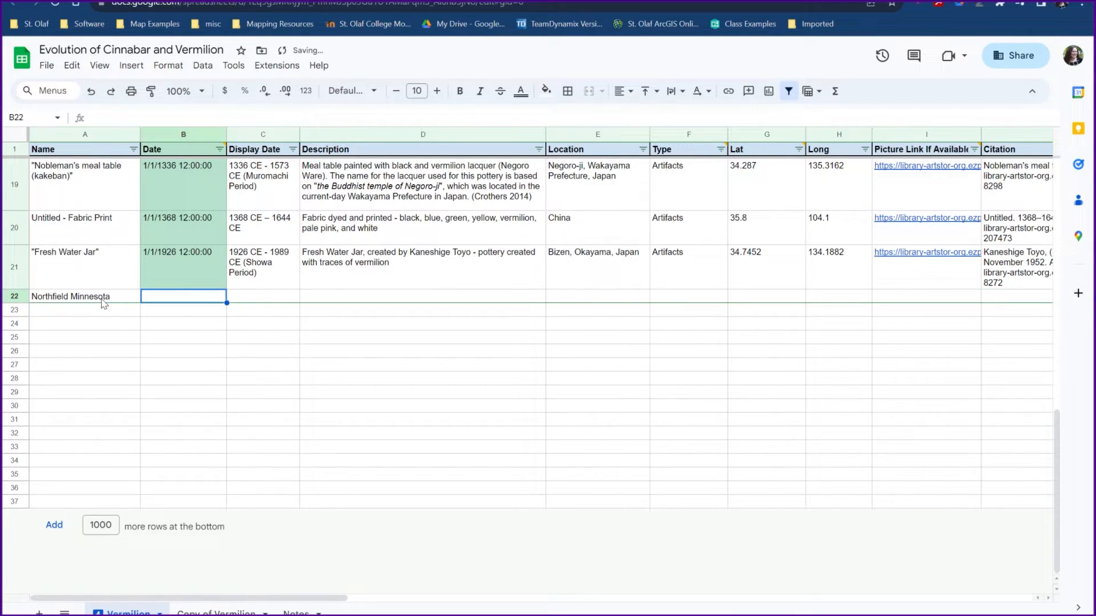
text(2023)
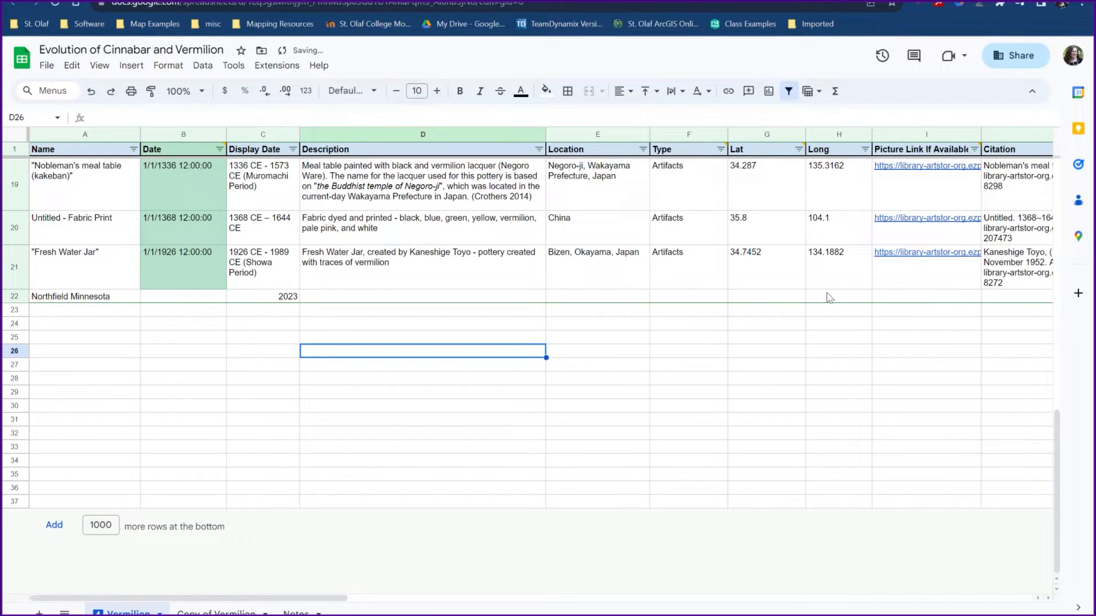
mouse_move(824, 302)
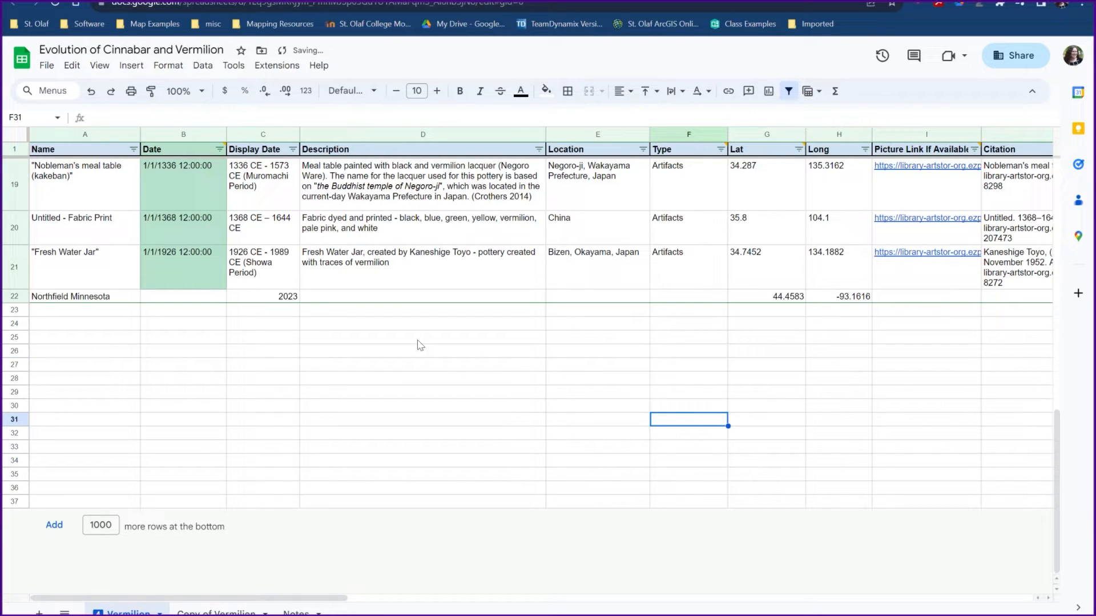
click(767, 296)
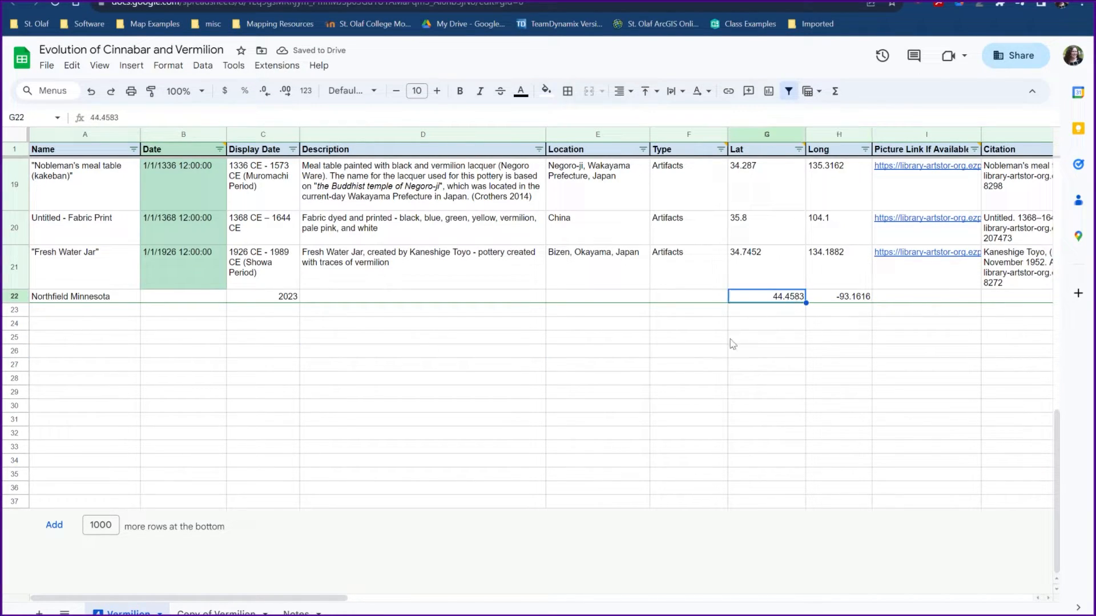
mouse_move(741, 331)
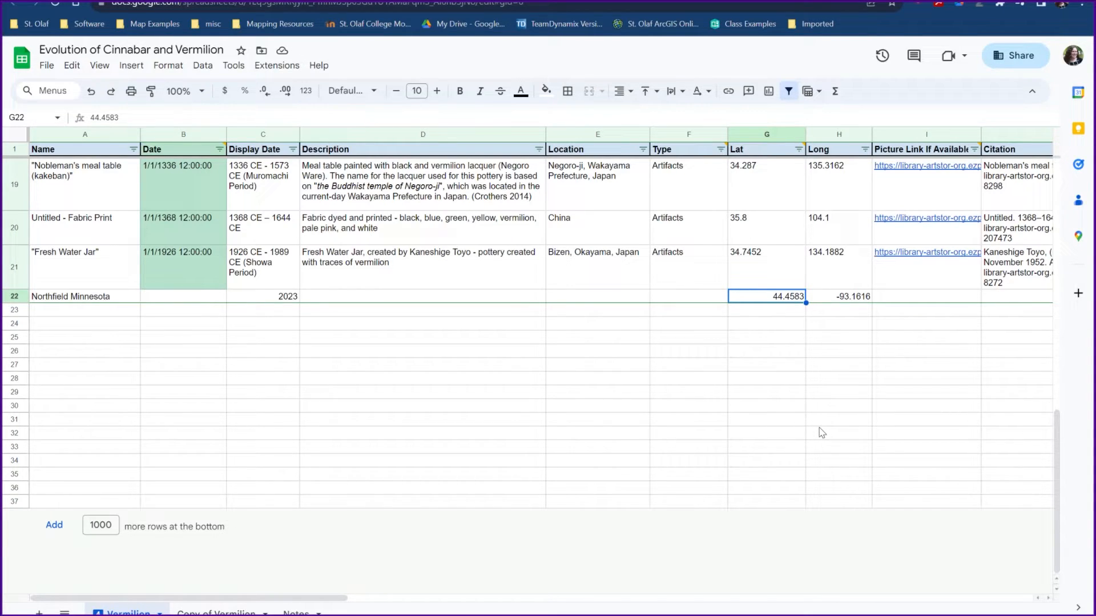
mouse_move(811, 431)
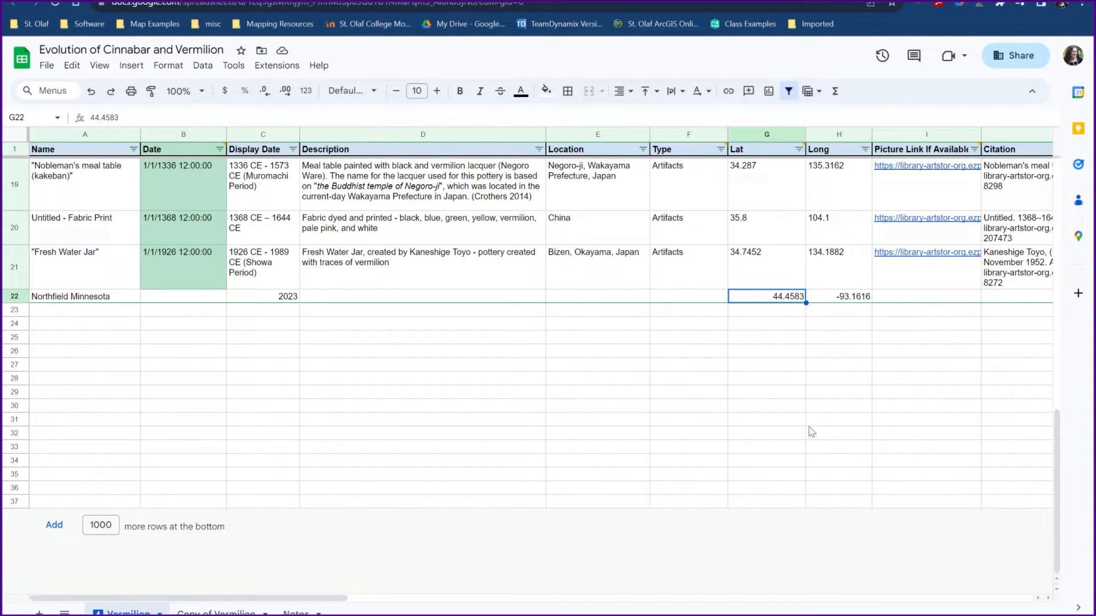
mouse_move(831, 300)
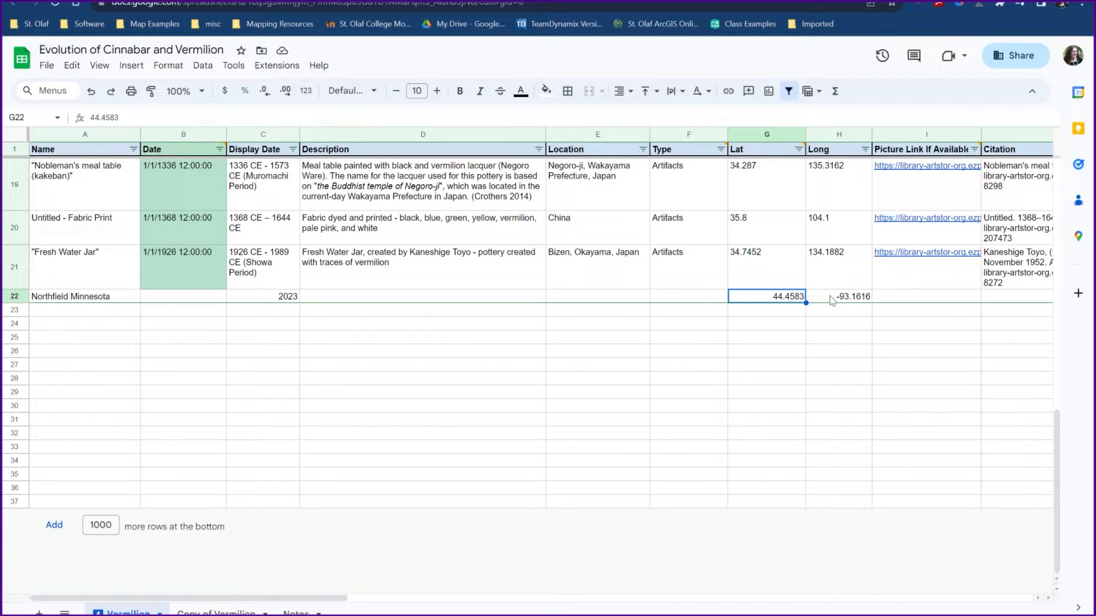
mouse_move(646, 381)
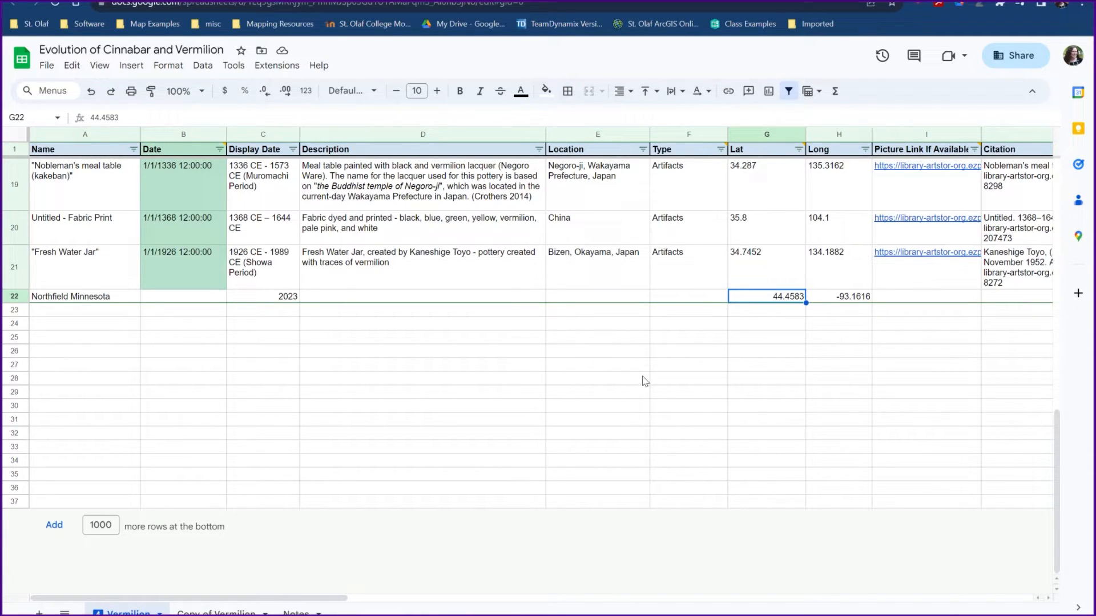
click(597, 432)
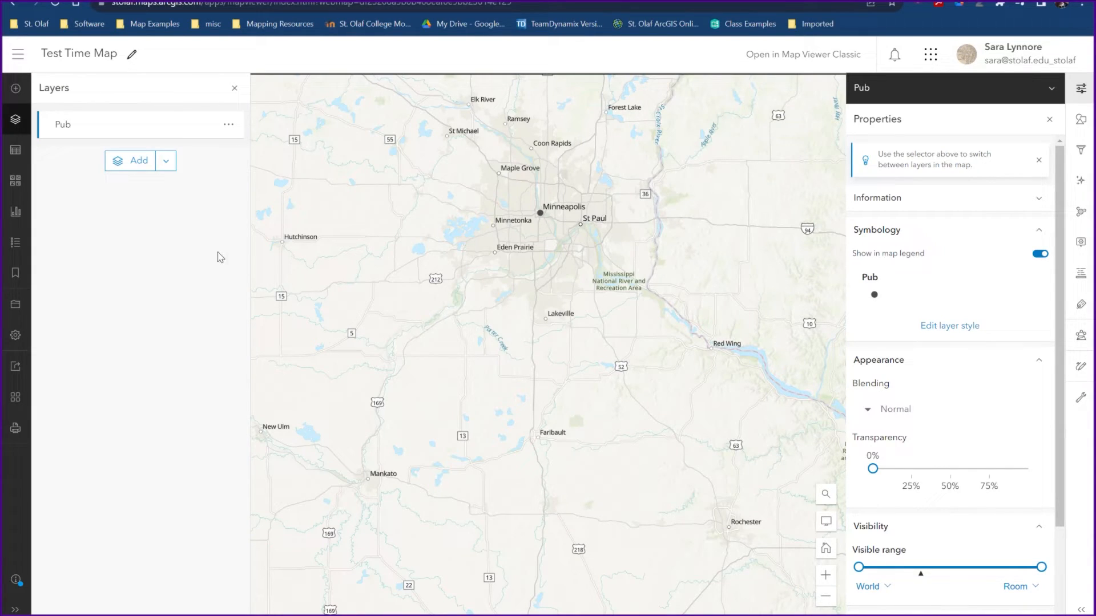
mouse_move(54, 6)
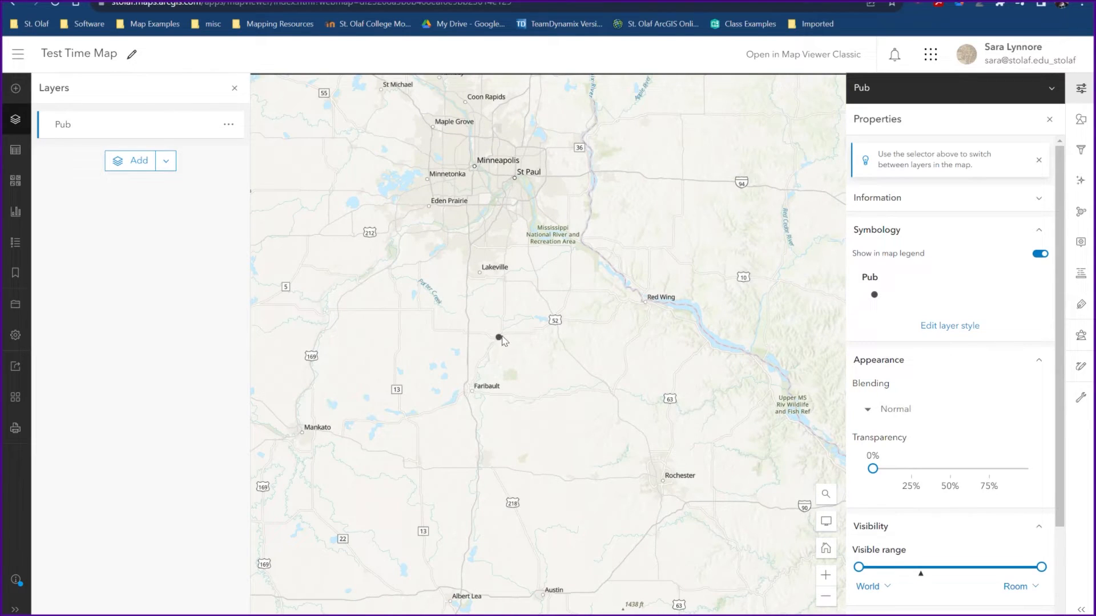
Pan the refreshed map to the new Northfield point between Lakeville and Faribault.
drag(499, 339, 507, 360)
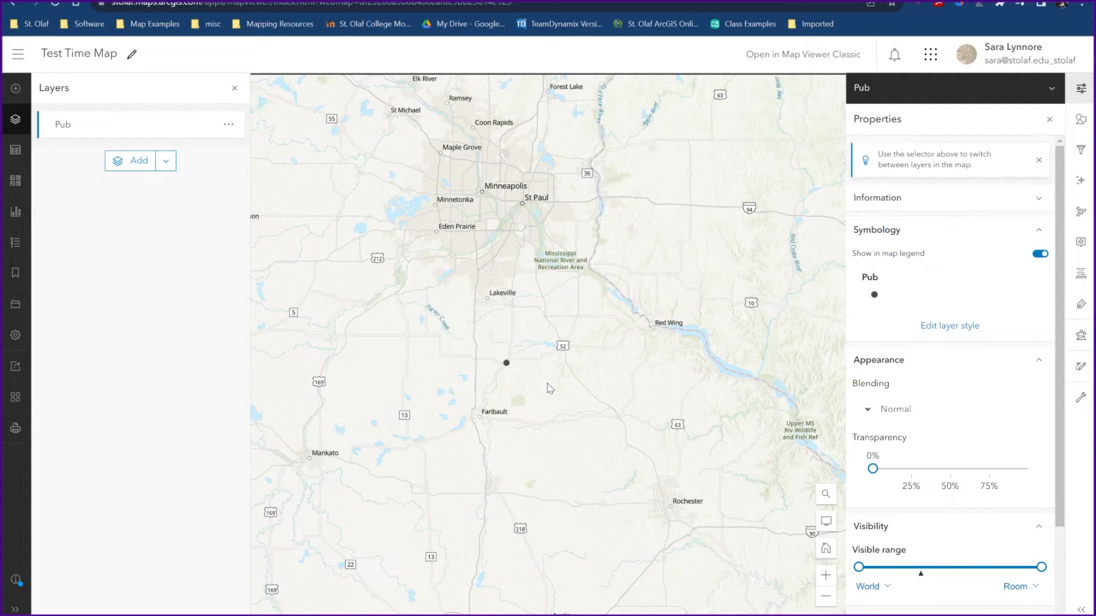
mouse_move(677, 186)
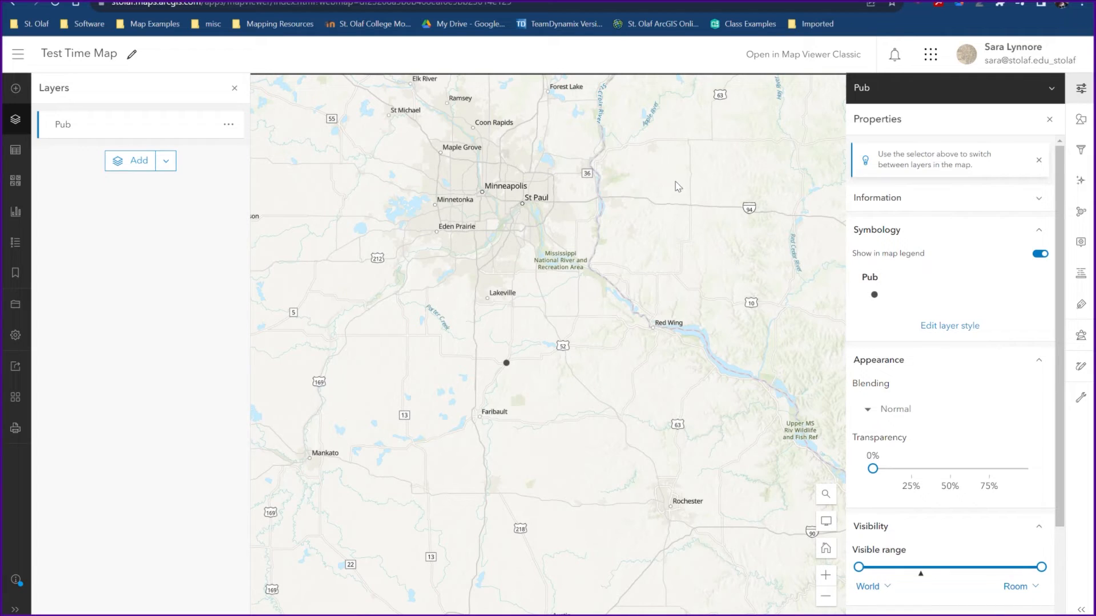
mouse_move(547, 197)
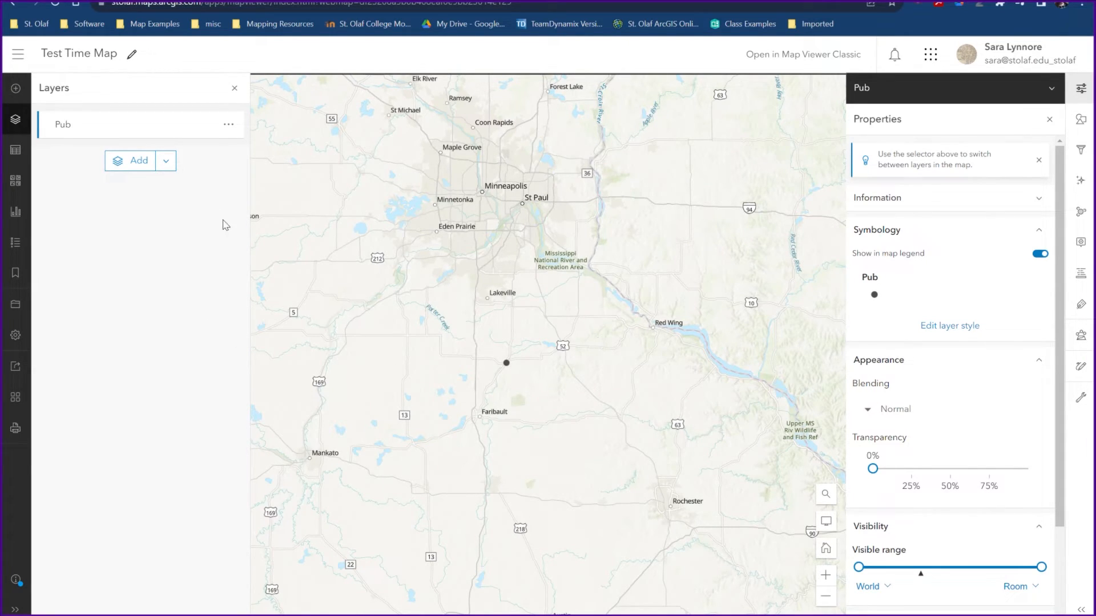
mouse_move(552, 242)
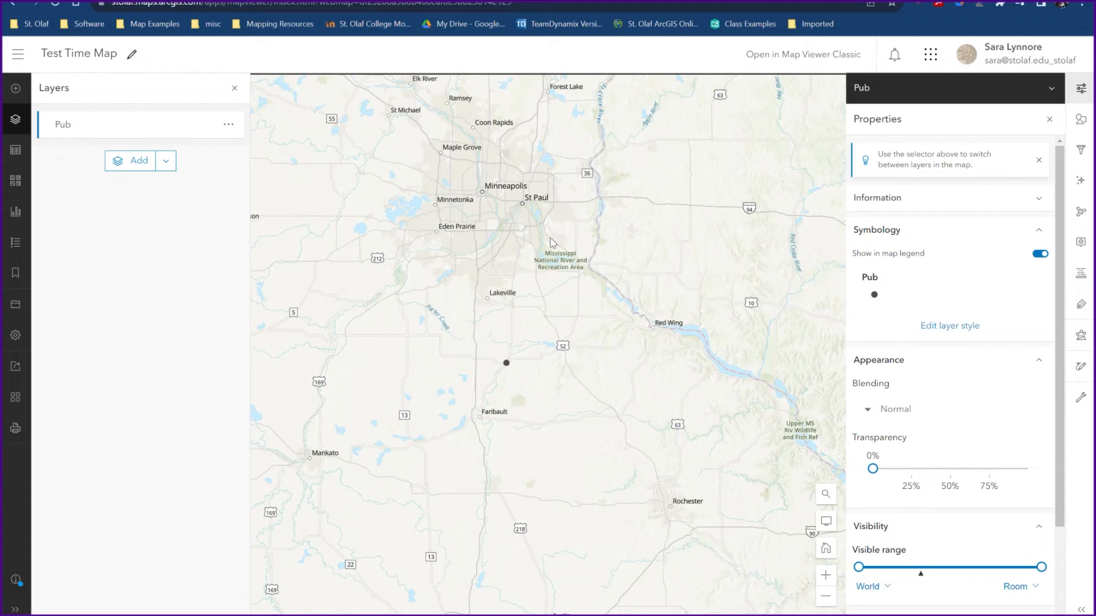
mouse_move(527, 471)
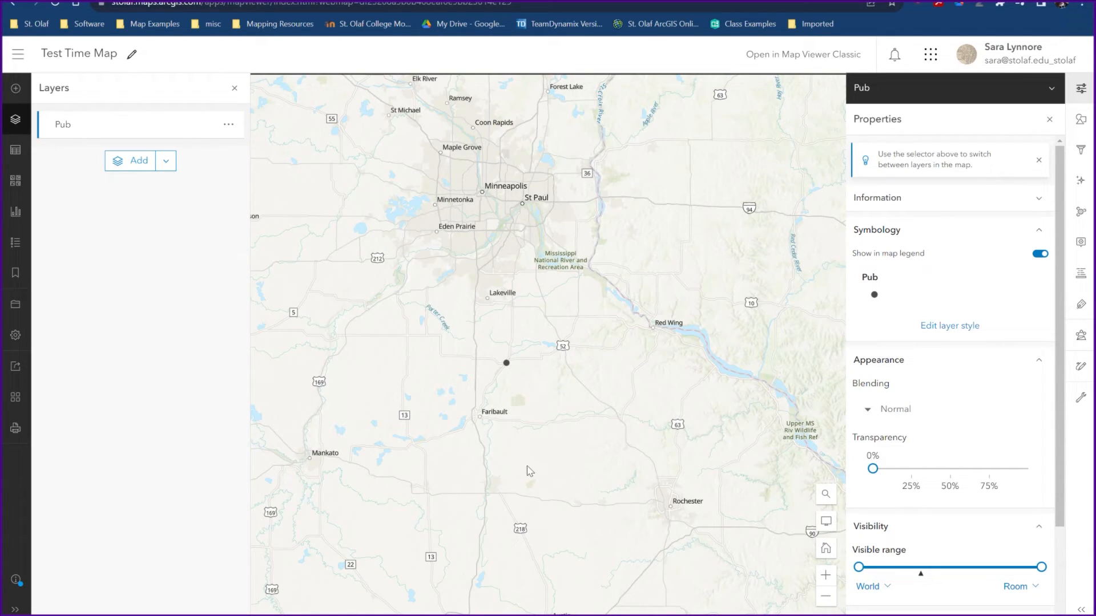
mouse_move(465, 266)
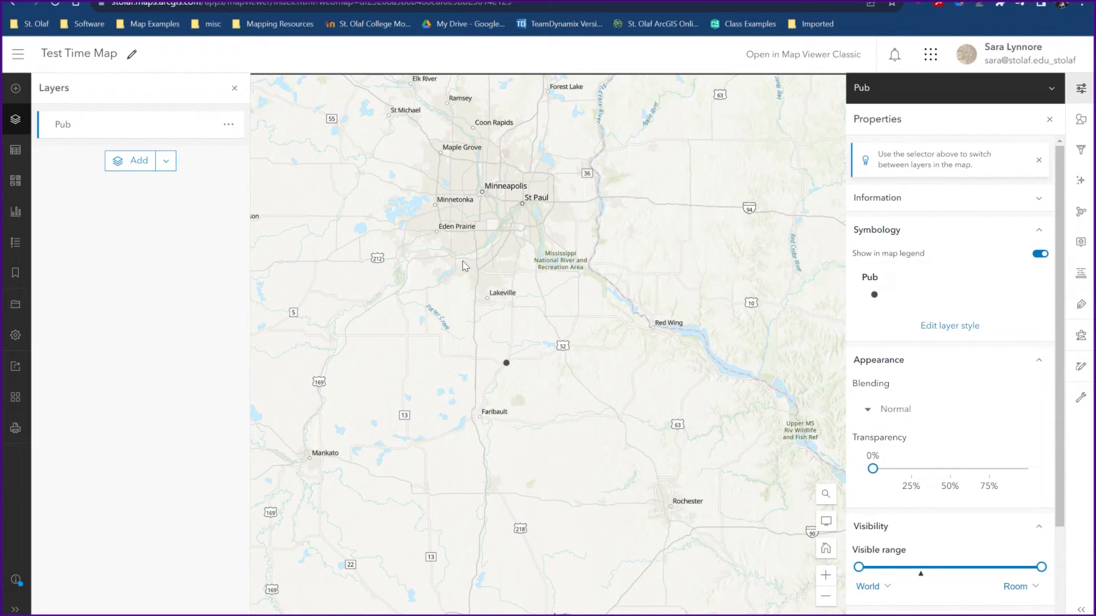
mouse_move(536, 368)
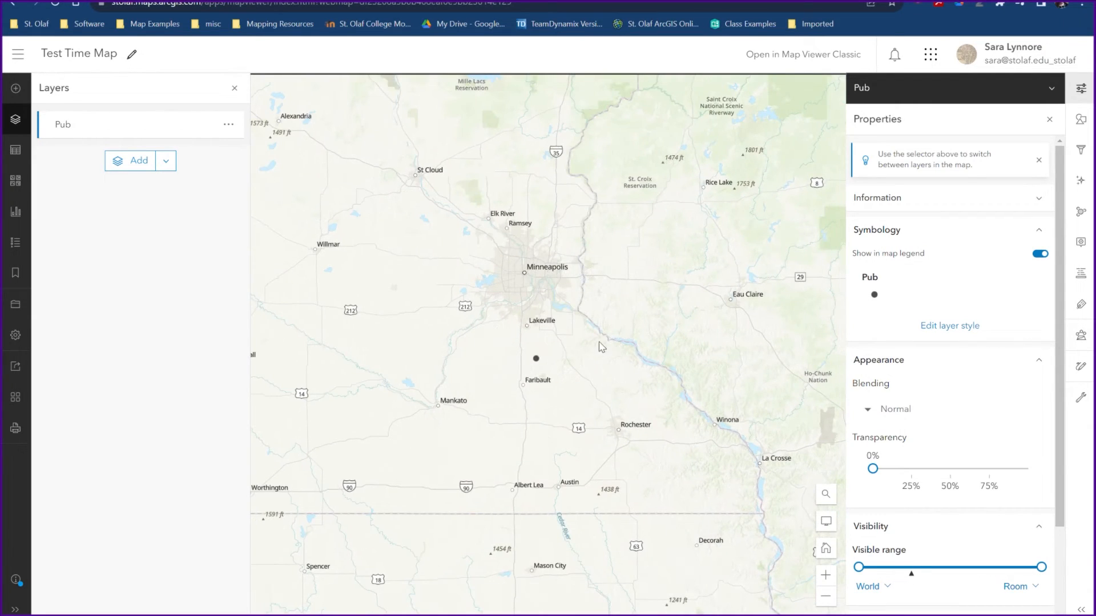
mouse_move(549, 129)
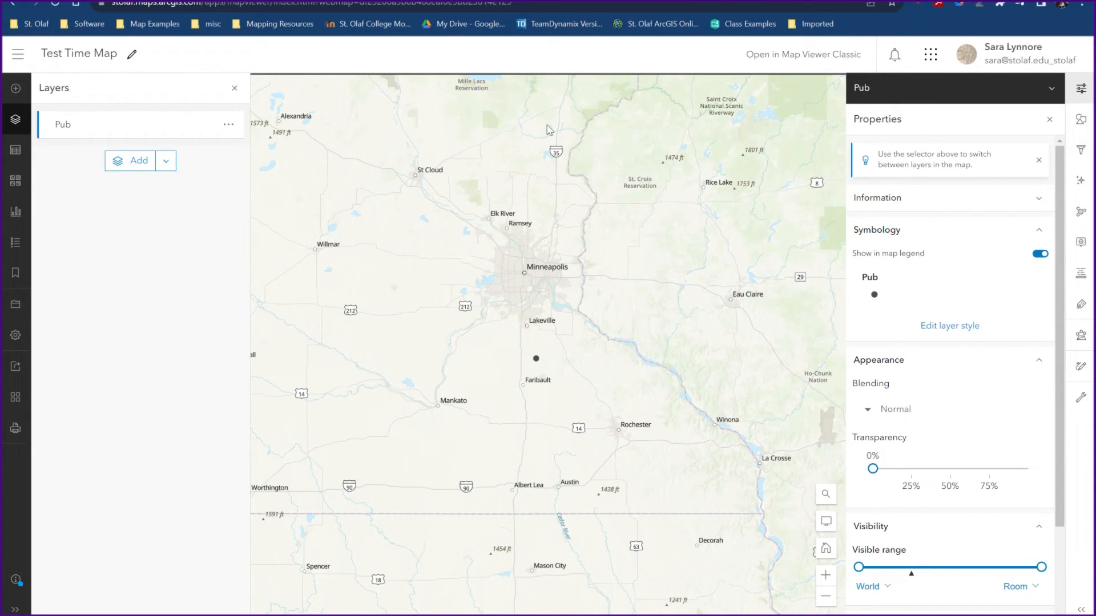
mouse_move(40, 302)
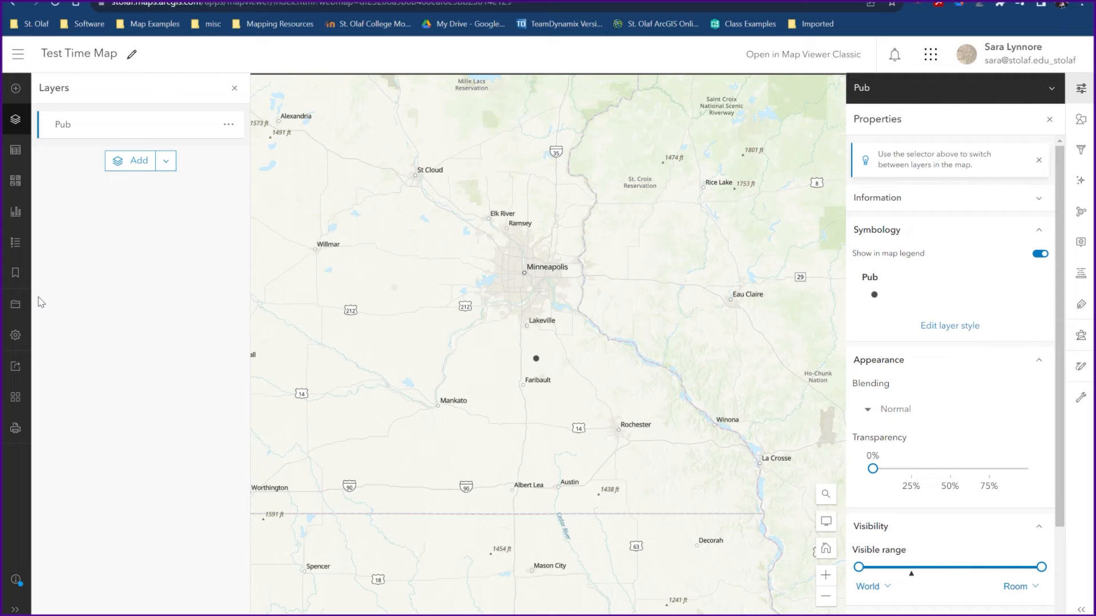
mouse_move(519, 247)
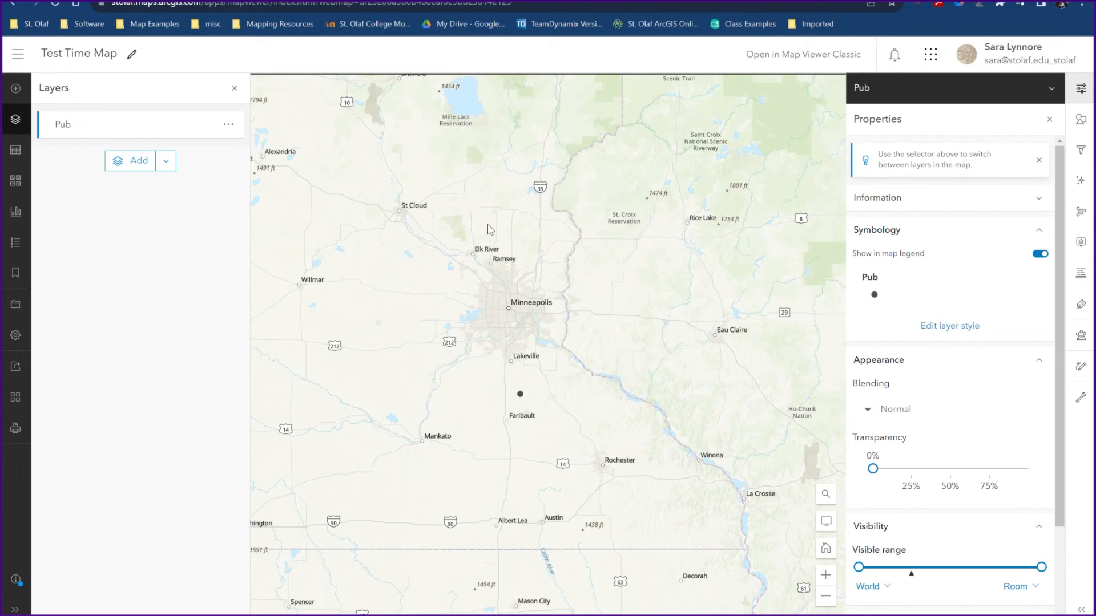
mouse_move(580, 320)
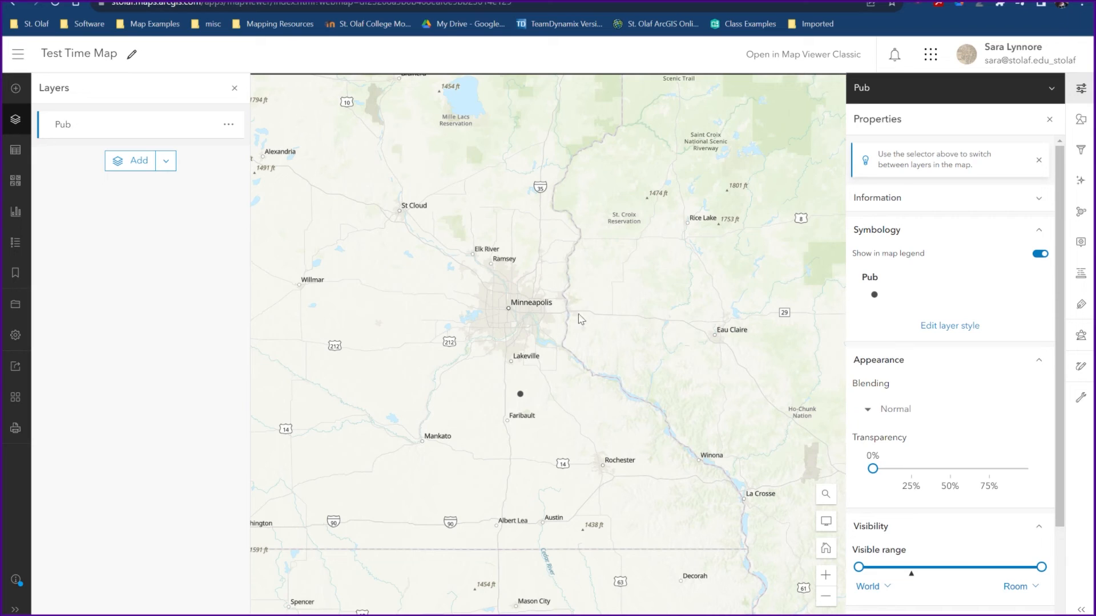
mouse_move(531, 389)
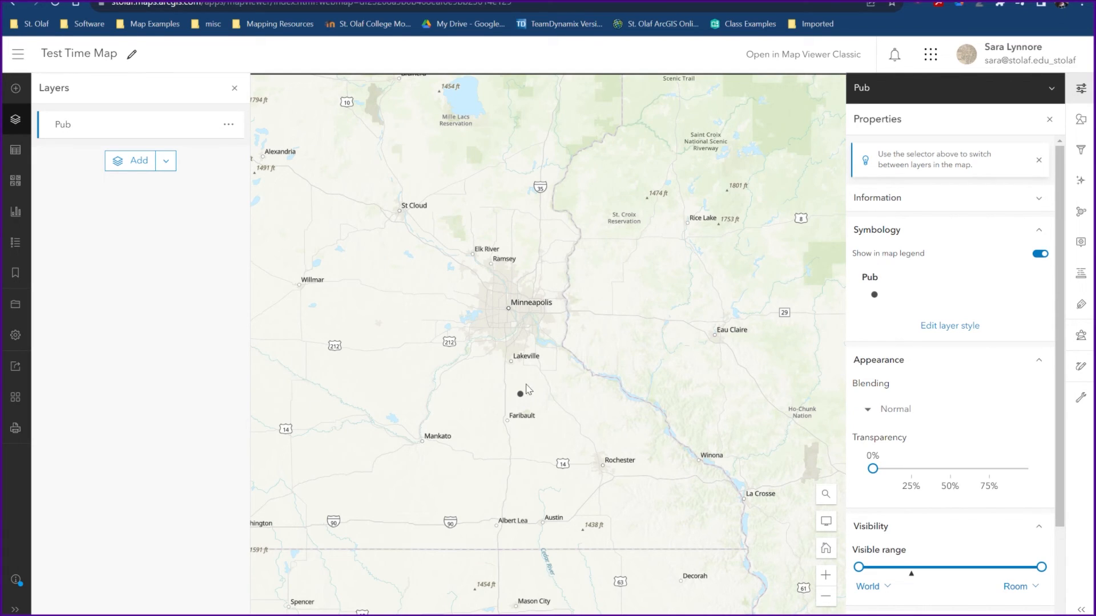
mouse_move(603, 310)
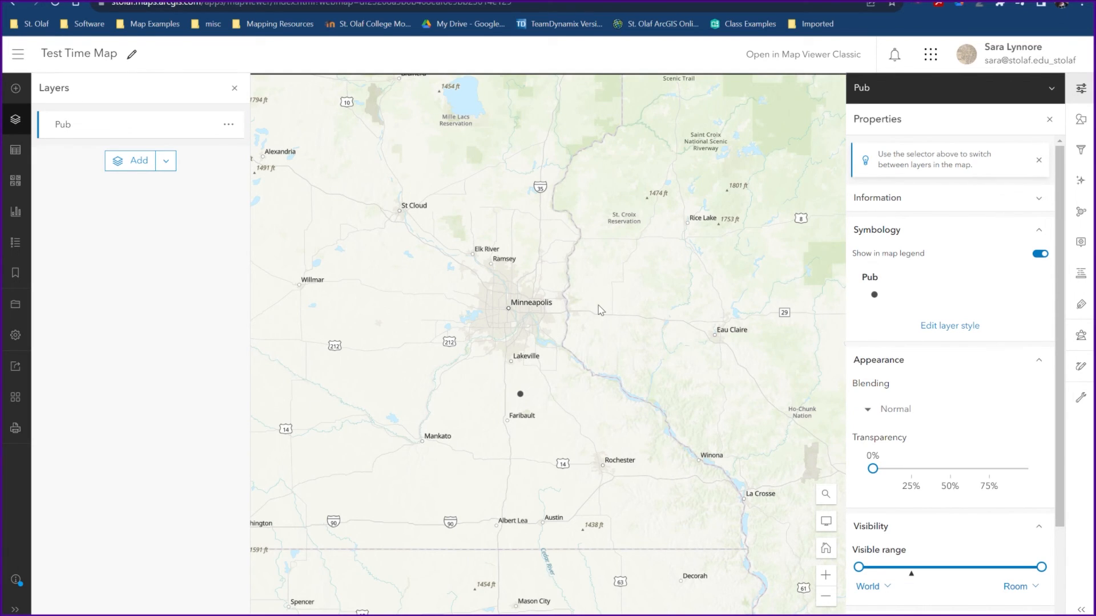